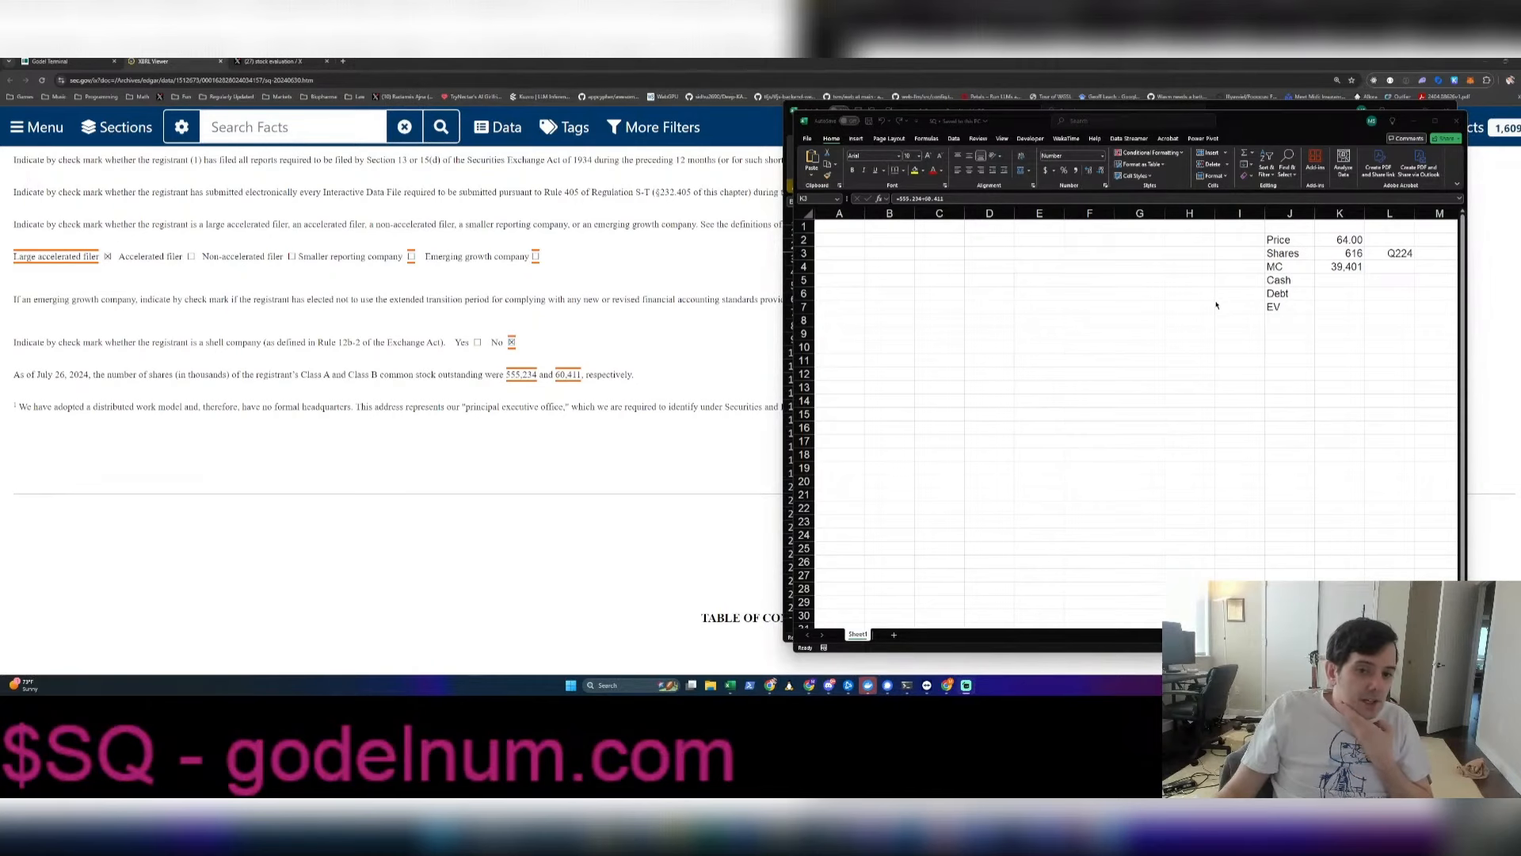
Leave the Excel valuation sheet for Chrome and start a new navb search
{"action": "left_click", "coordinate": [1339, 280]}
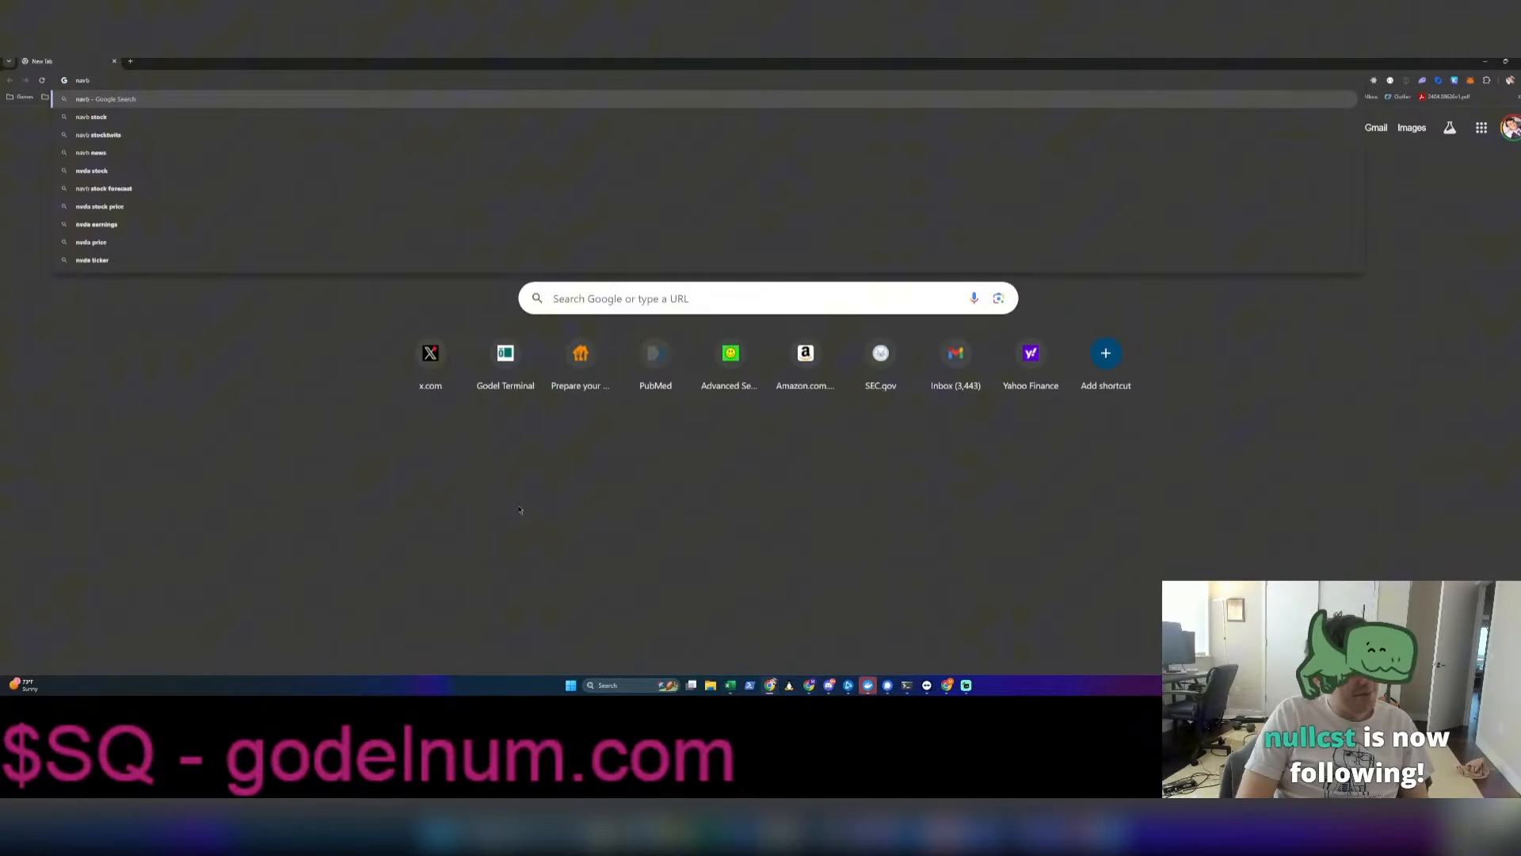
Search 'navb stock' and scroll to Navidea's 0.0010 USD quote and 100.08K market cap
{"action": "left_click", "coordinate": [92, 116]}
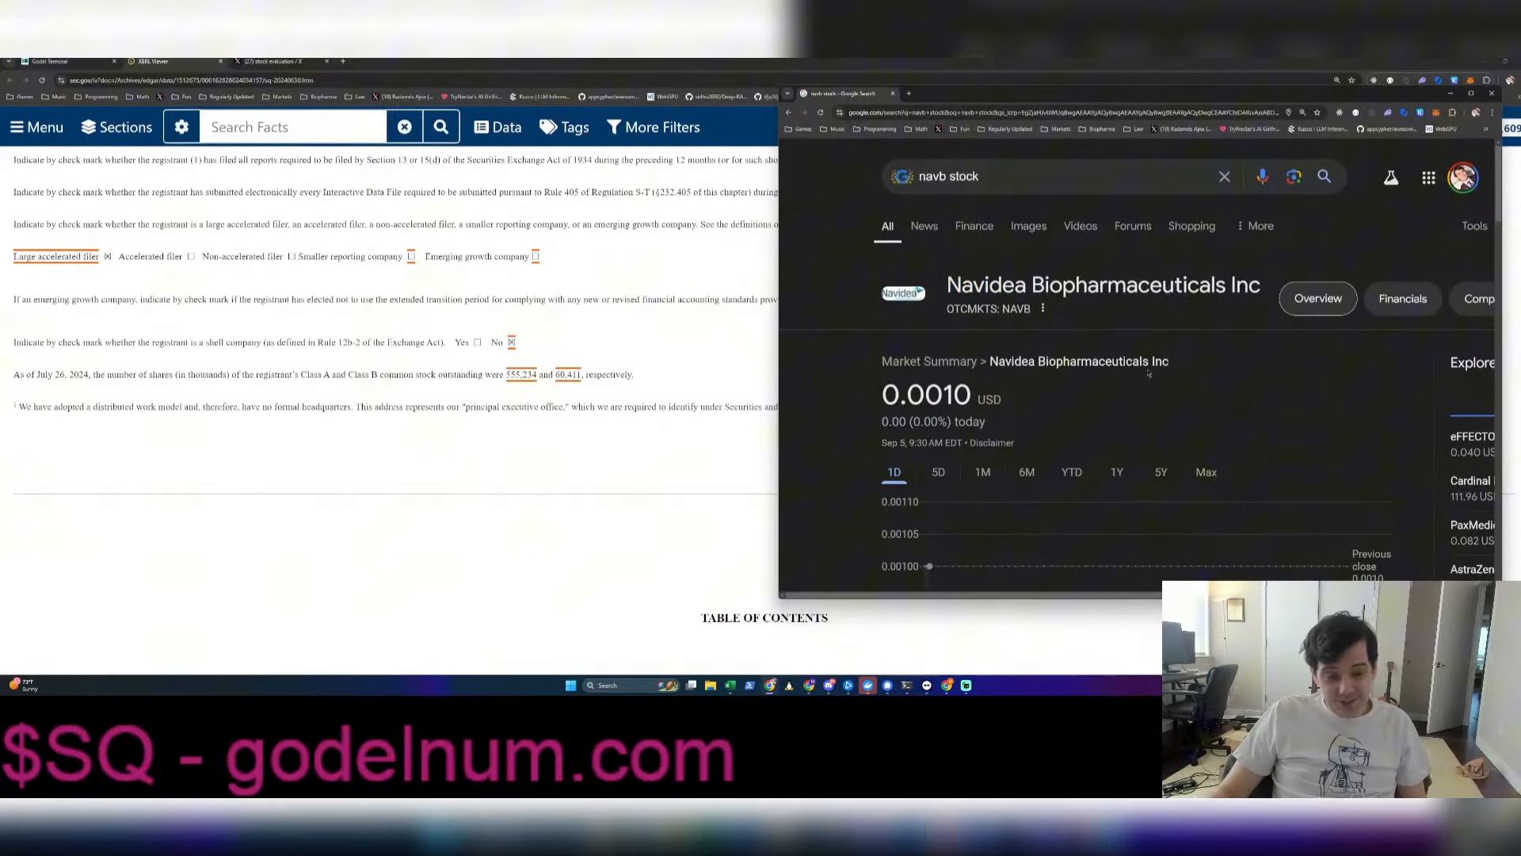
{"action": "scroll", "scroll_direction": "down", "scroll_amount": 3}
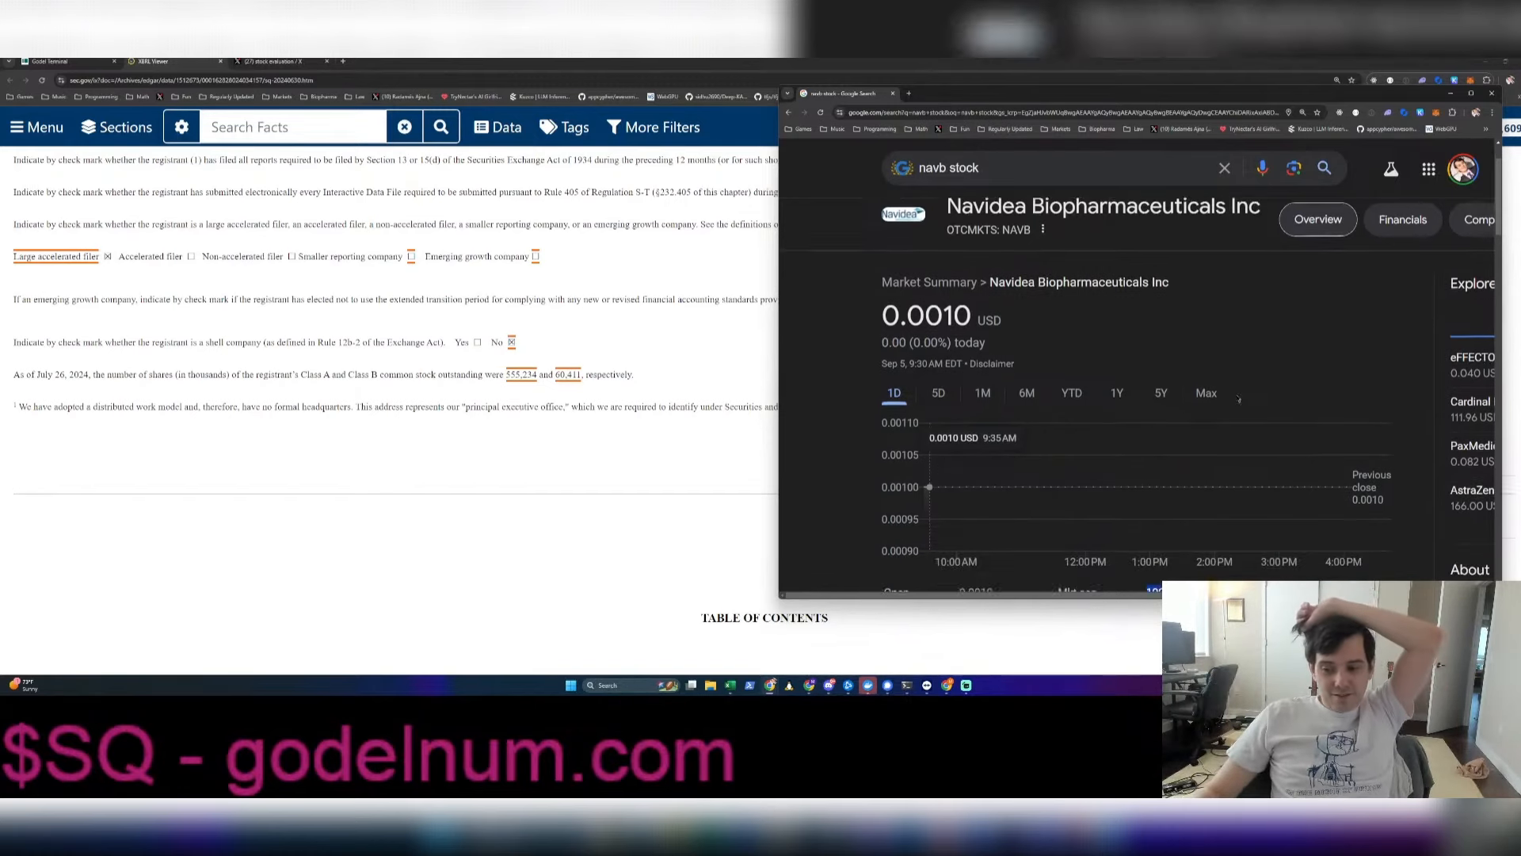
{"action": "scroll", "scroll_direction": "down", "scroll_amount": 3}
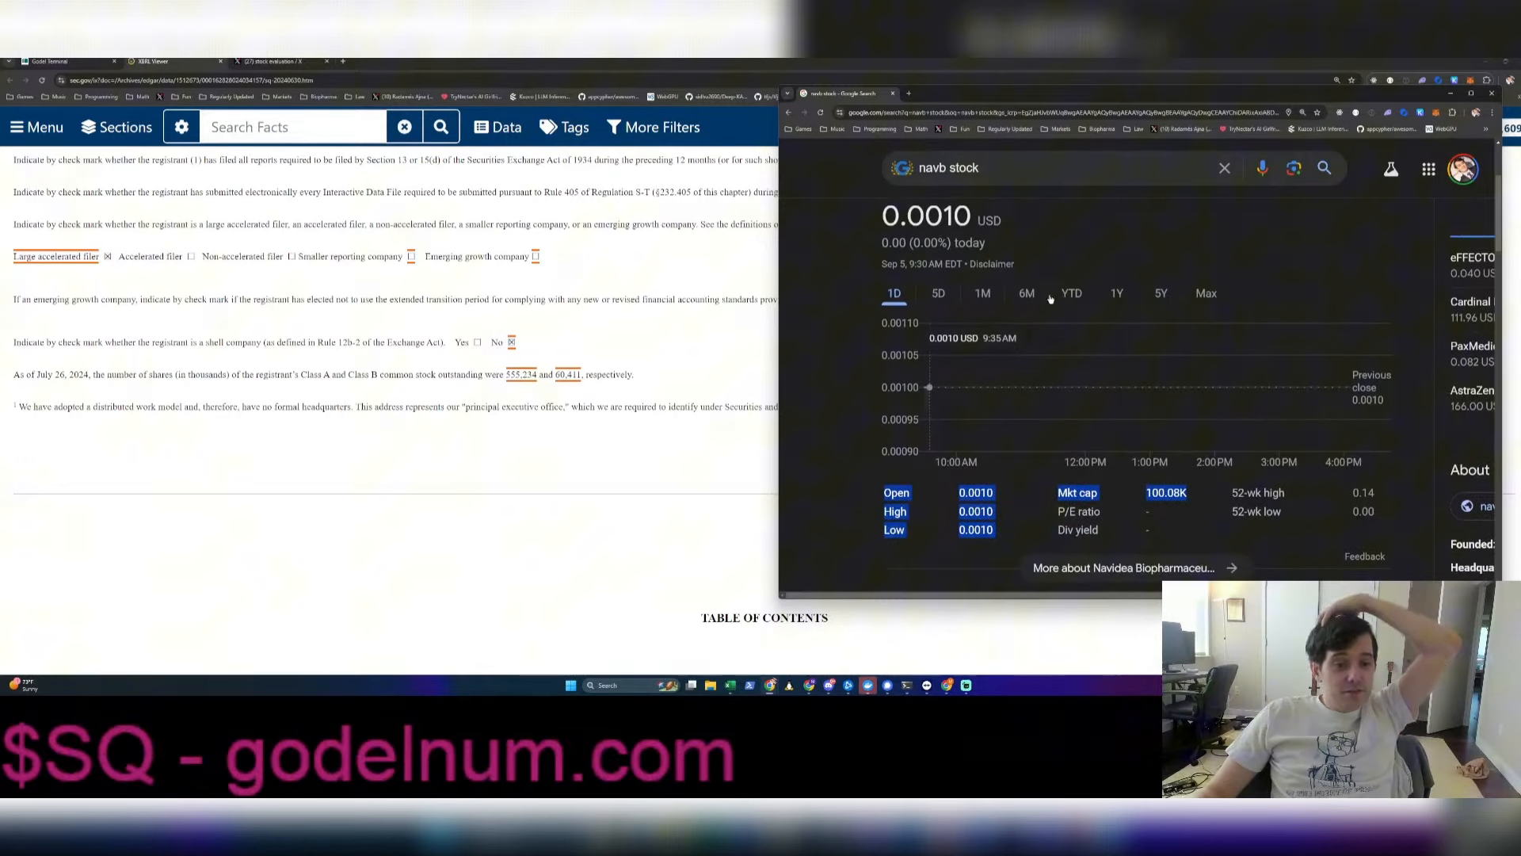
Switch Navidea's chart to 6M, then 5Y, showing the 99.82% drop from 4.79 USD
{"action": "left_click", "coordinate": [1027, 293]}
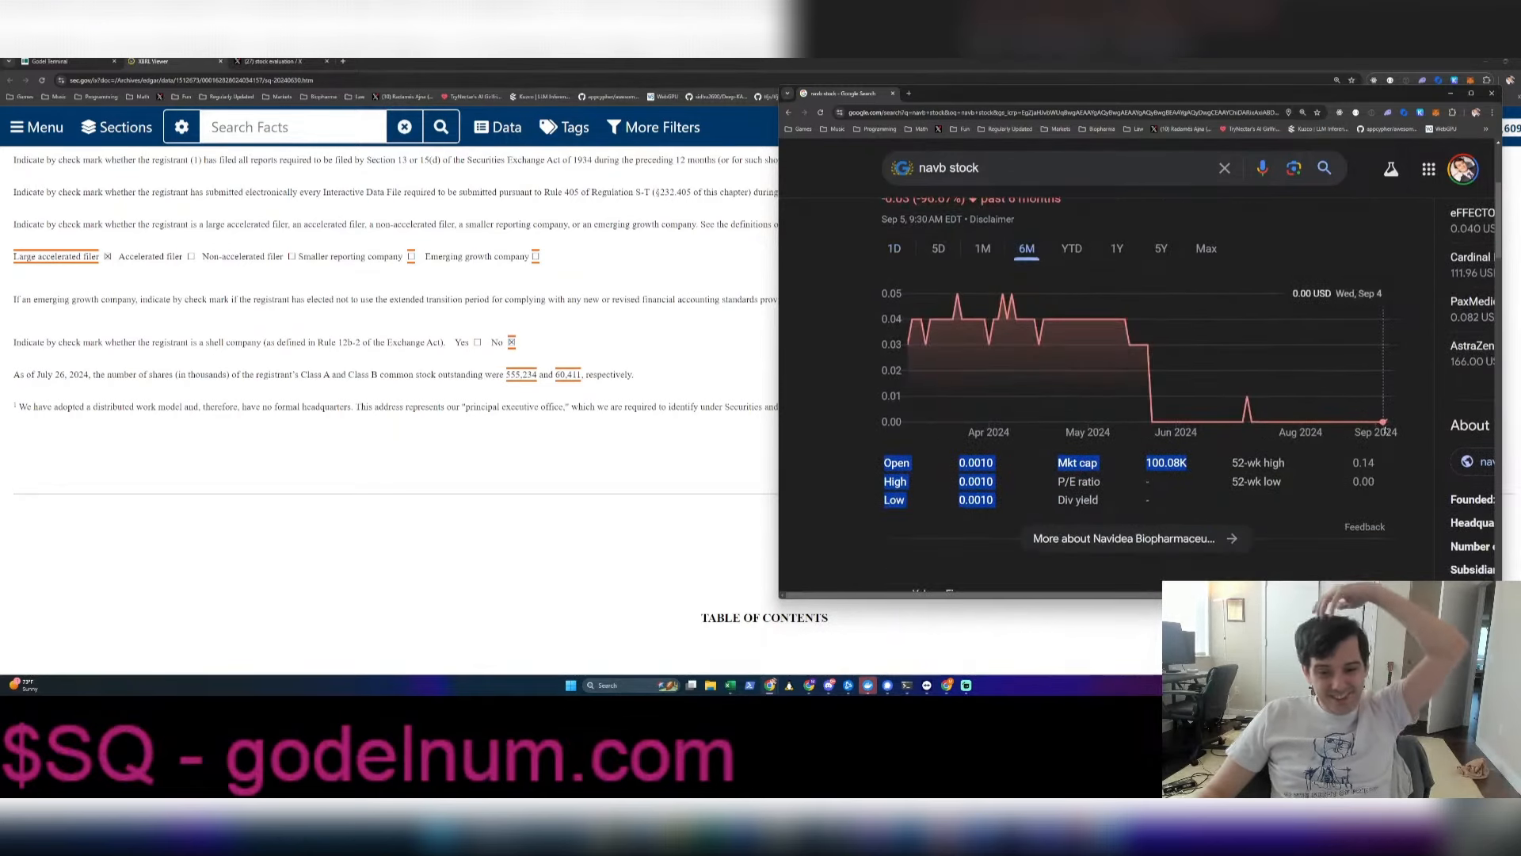
{"action": "mouse_move", "coordinate": [1245, 401]}
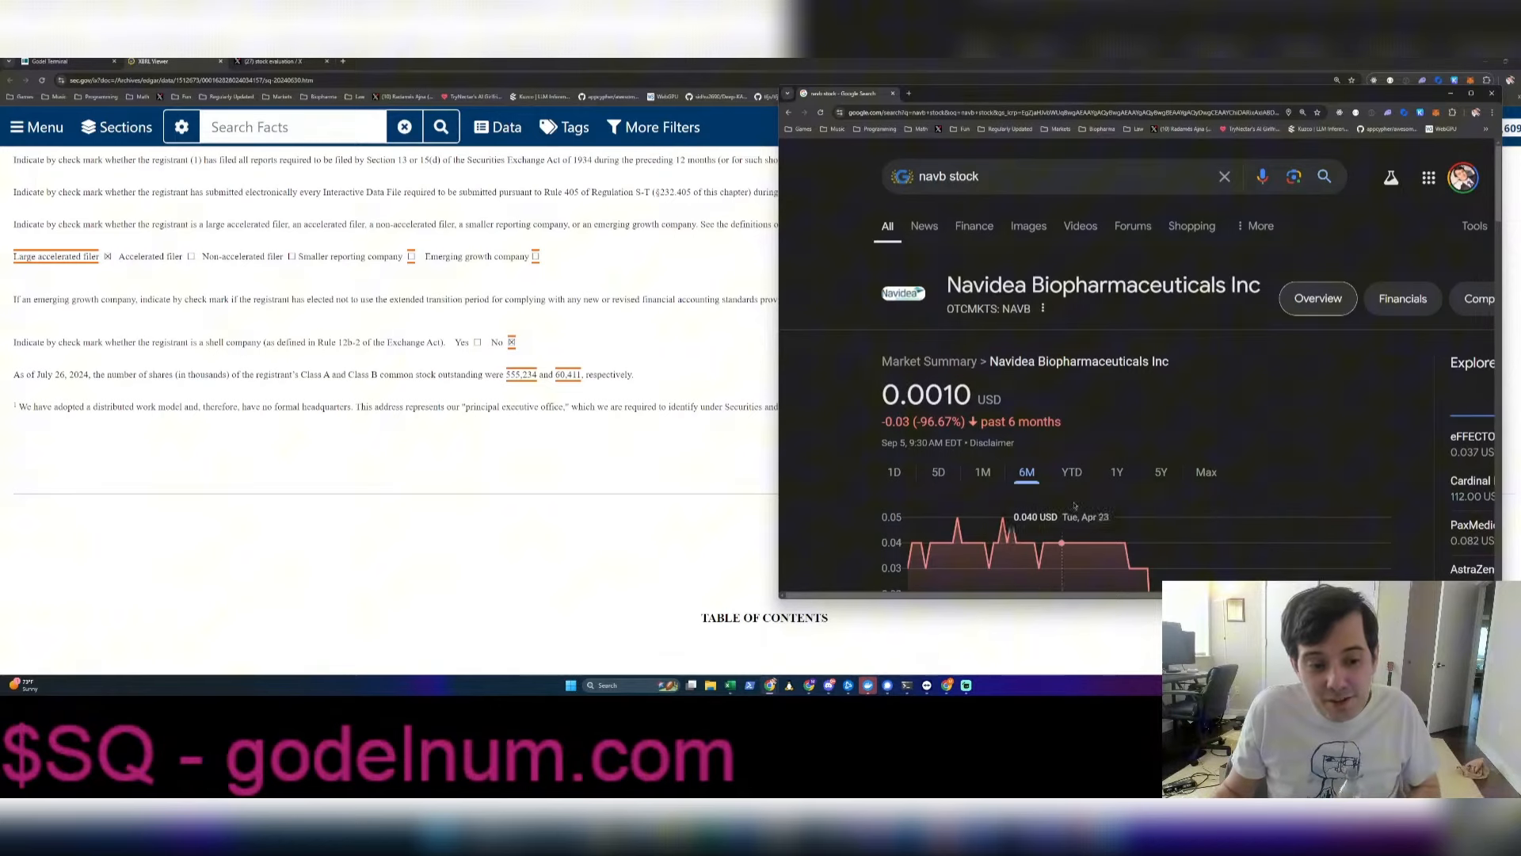
{"action": "scroll", "scroll_direction": "down", "scroll_amount": 3}
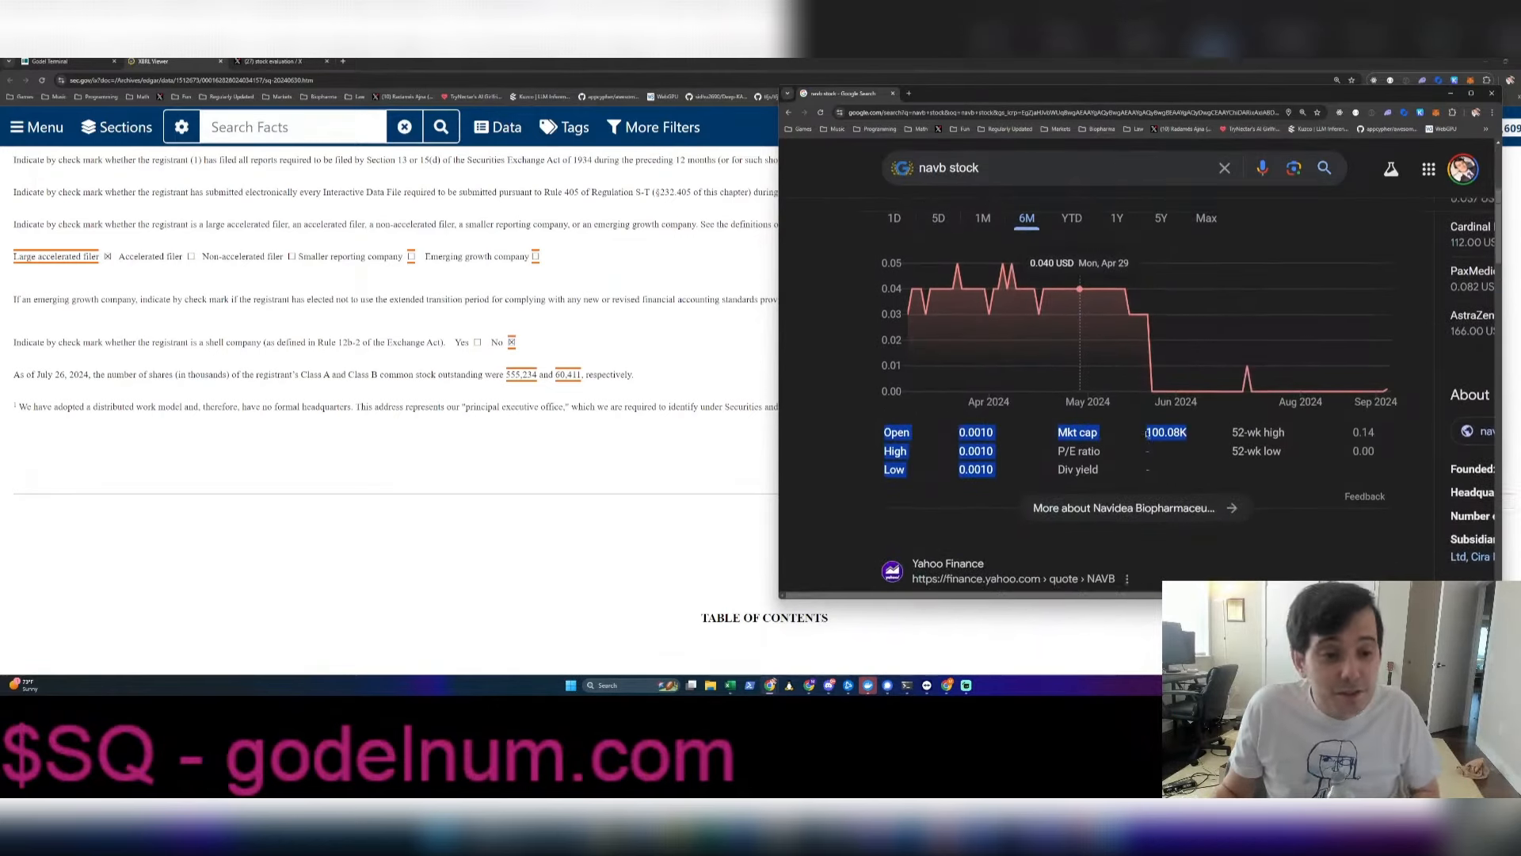
{"action": "left_click", "coordinate": [1160, 337]}
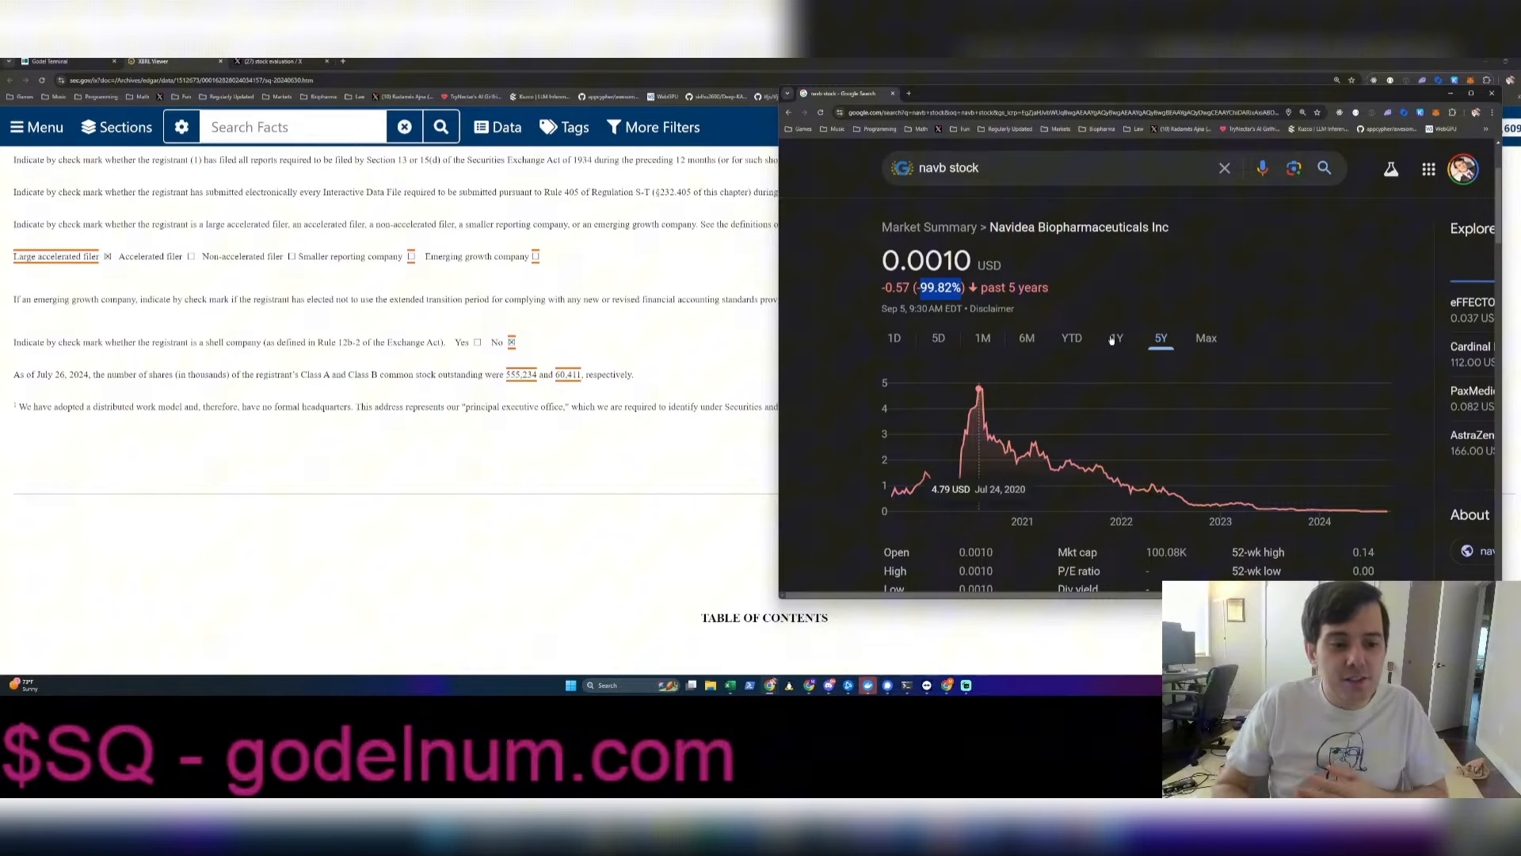
Set Navidea's chart range to Max, showing the -100.00% fall from its 1997 peak
{"action": "left_click", "coordinate": [1206, 338]}
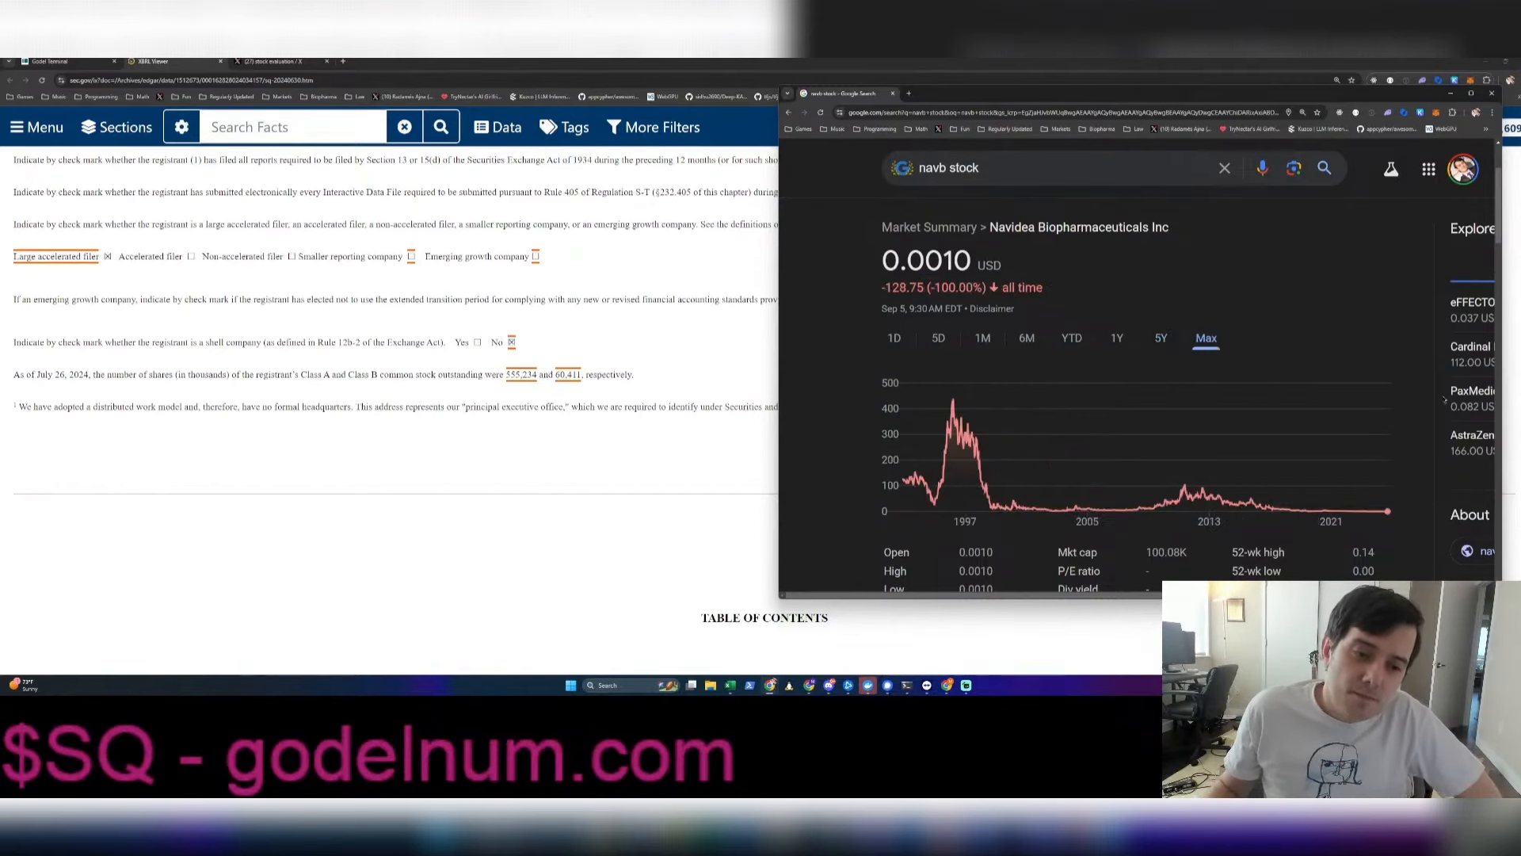
{"action": "mouse_move", "coordinate": [1387, 407]}
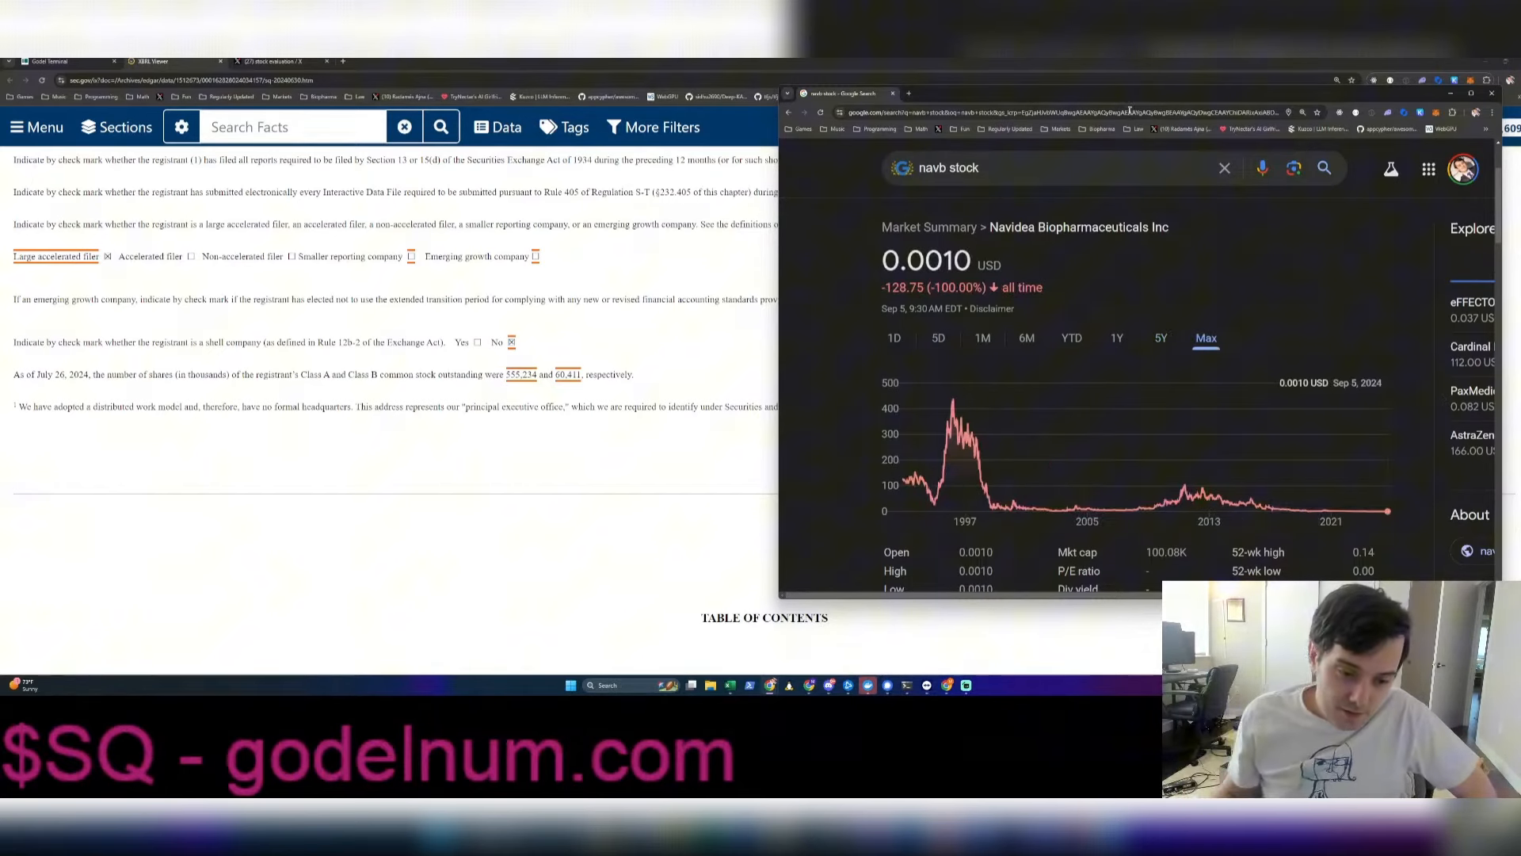
{"action": "mouse_move", "coordinate": [1131, 509]}
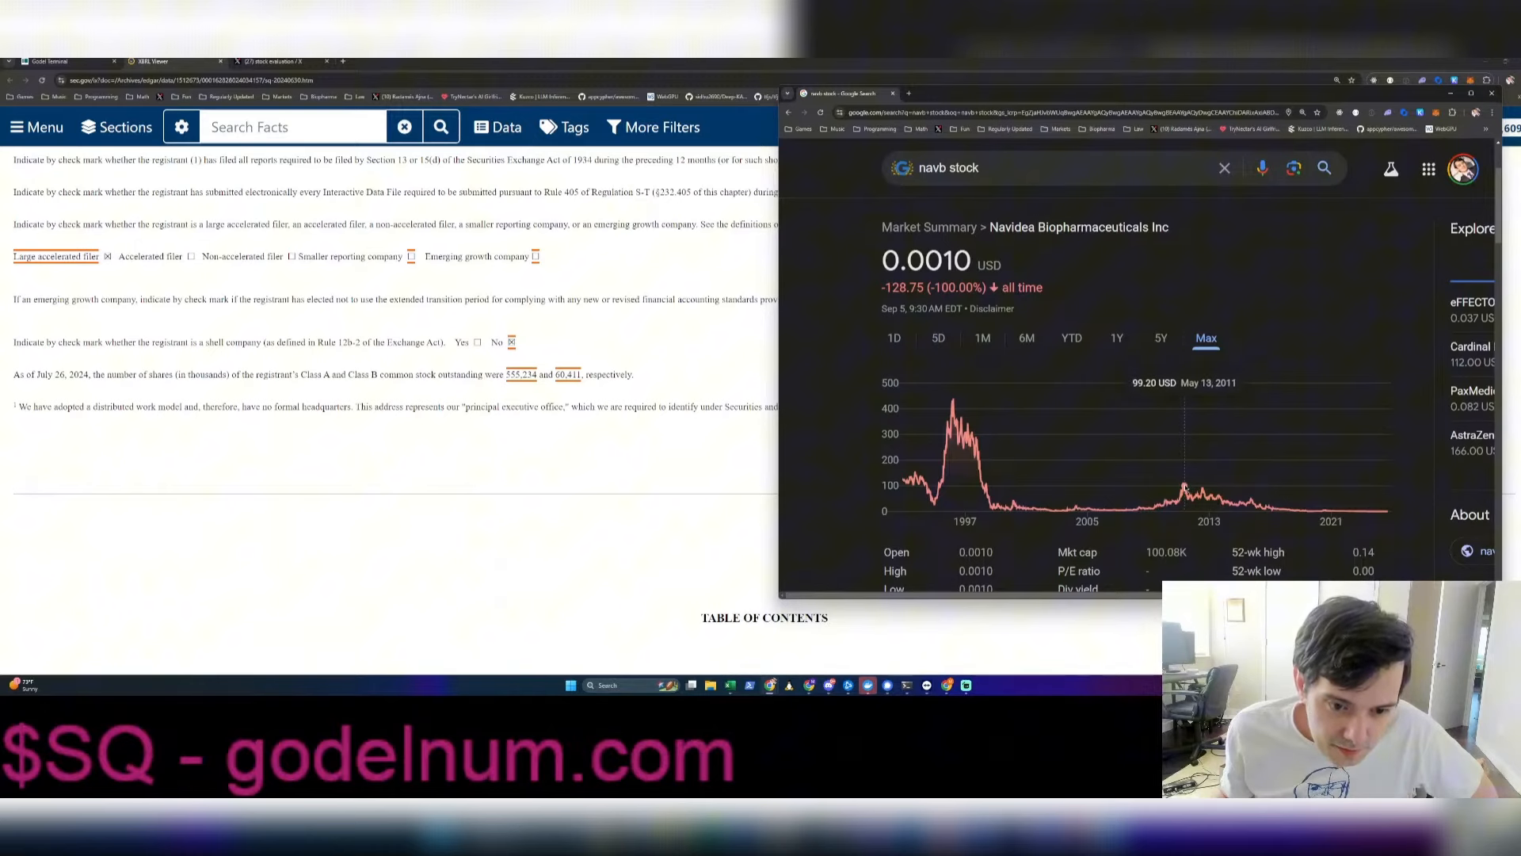
{"action": "mouse_move", "coordinate": [1180, 483]}
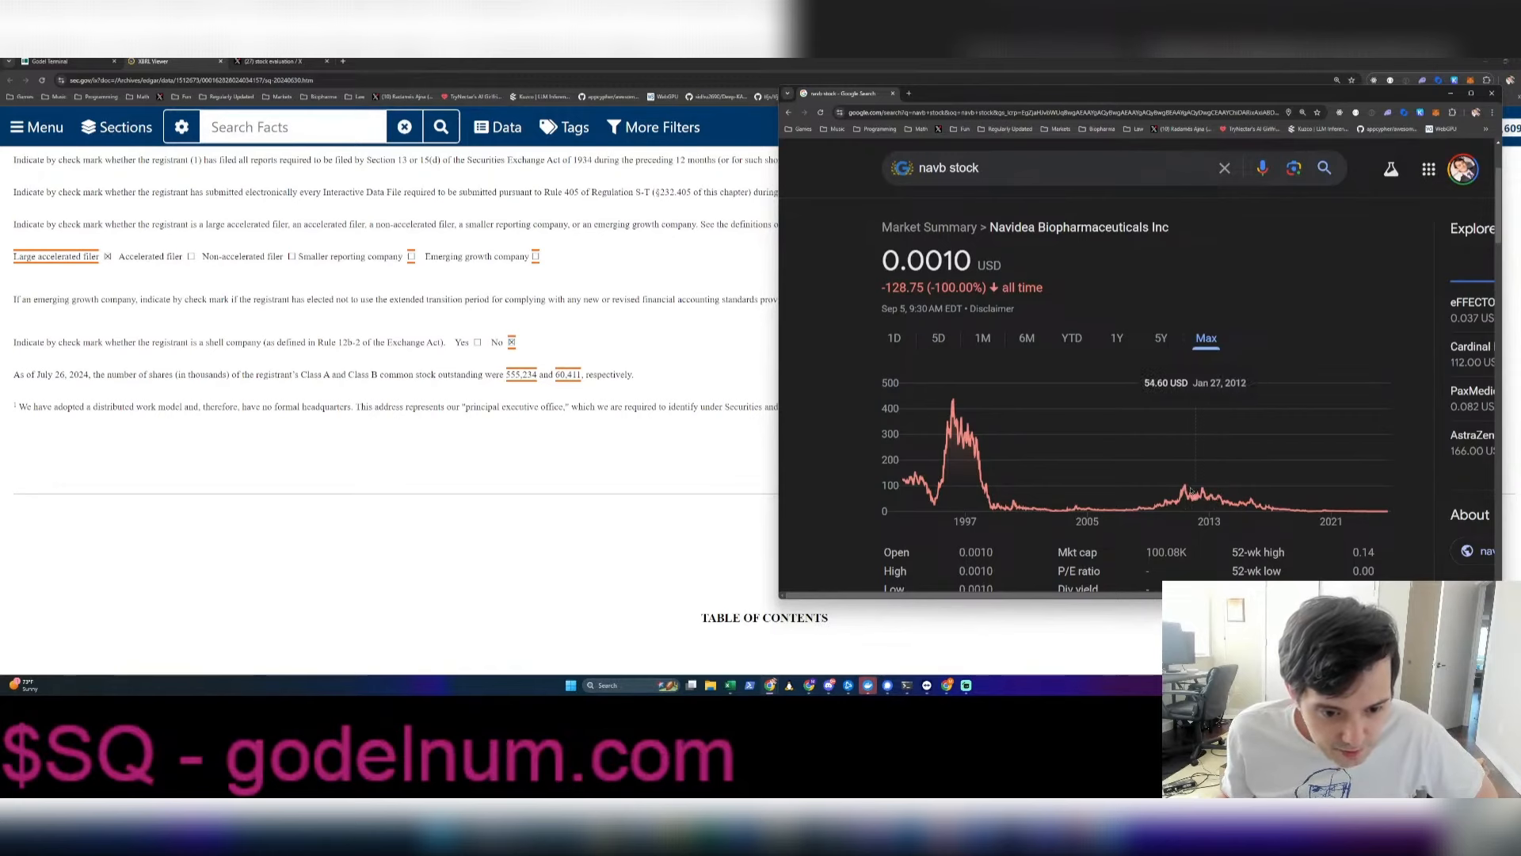
{"action": "mouse_move", "coordinate": [1203, 504]}
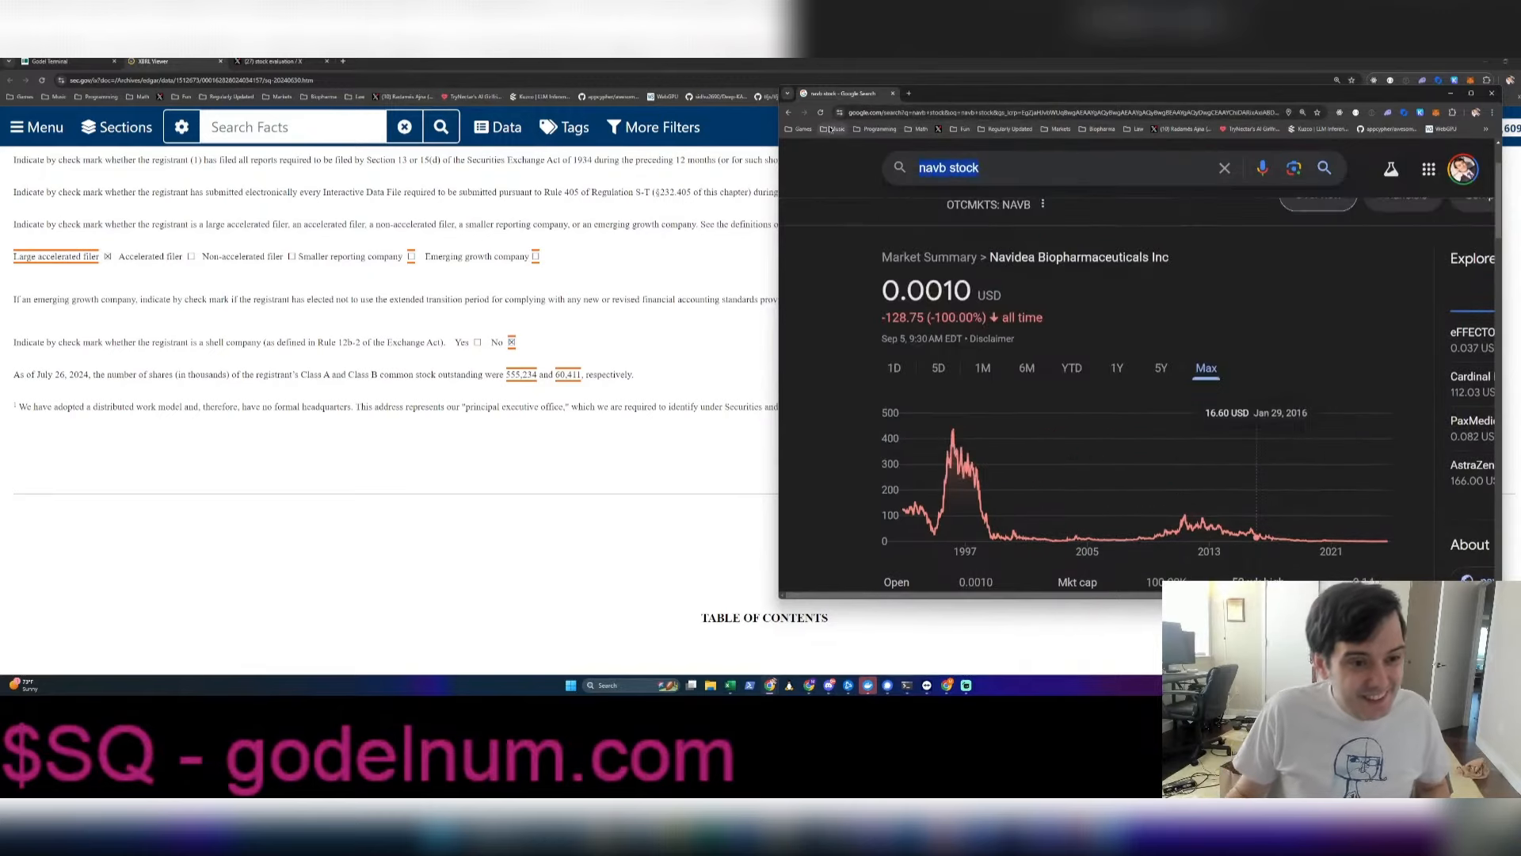
Look up 'vtl stock', then search 'vital therapies' to find the Immunic AG merger
{"action": "type", "text": "vtl stock"}
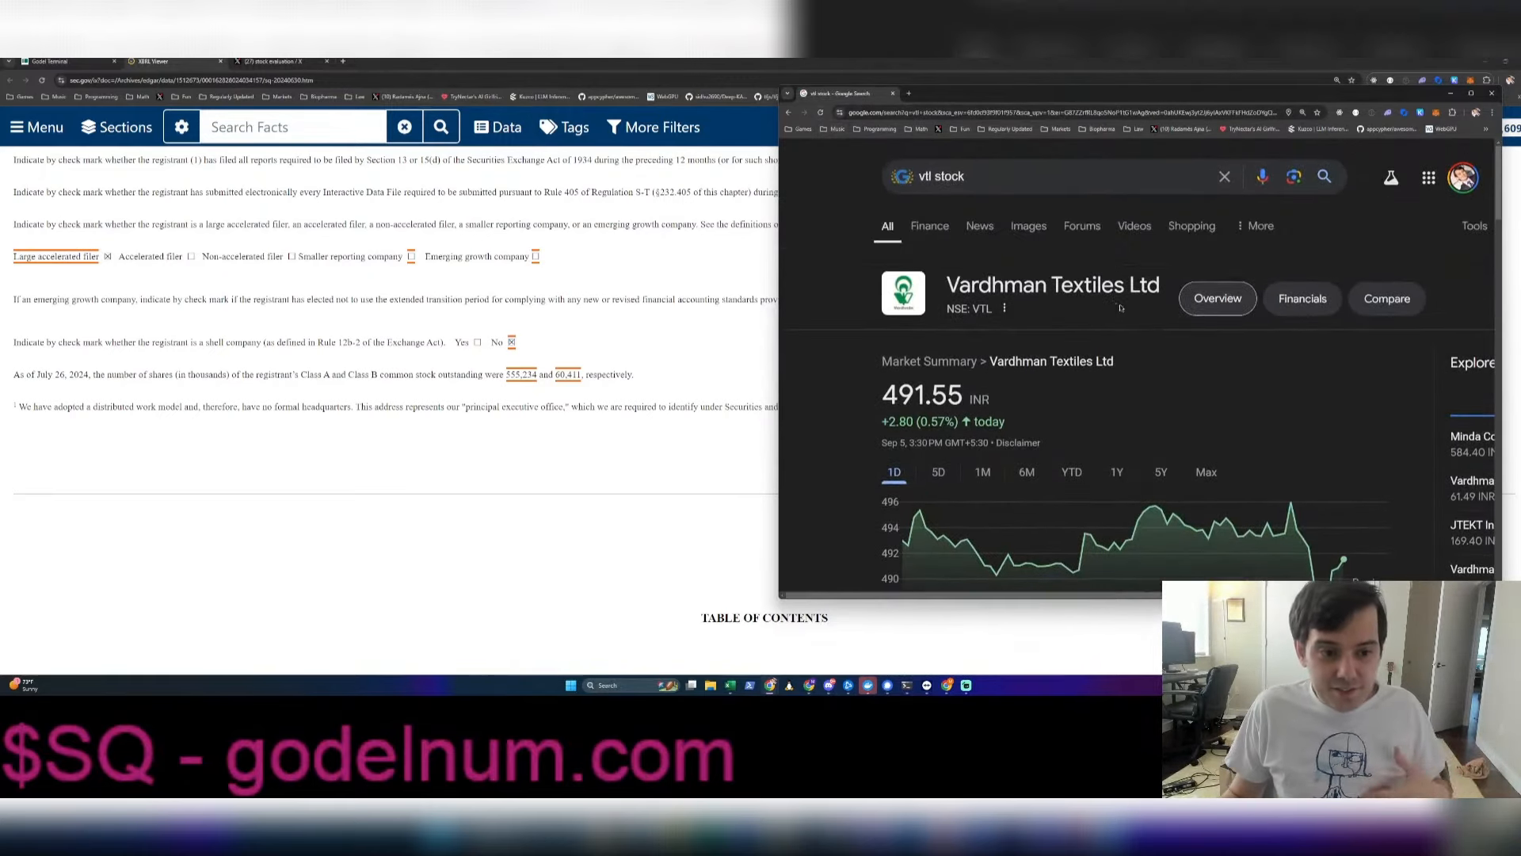
{"action": "scroll", "scroll_direction": "down", "scroll_amount": 3}
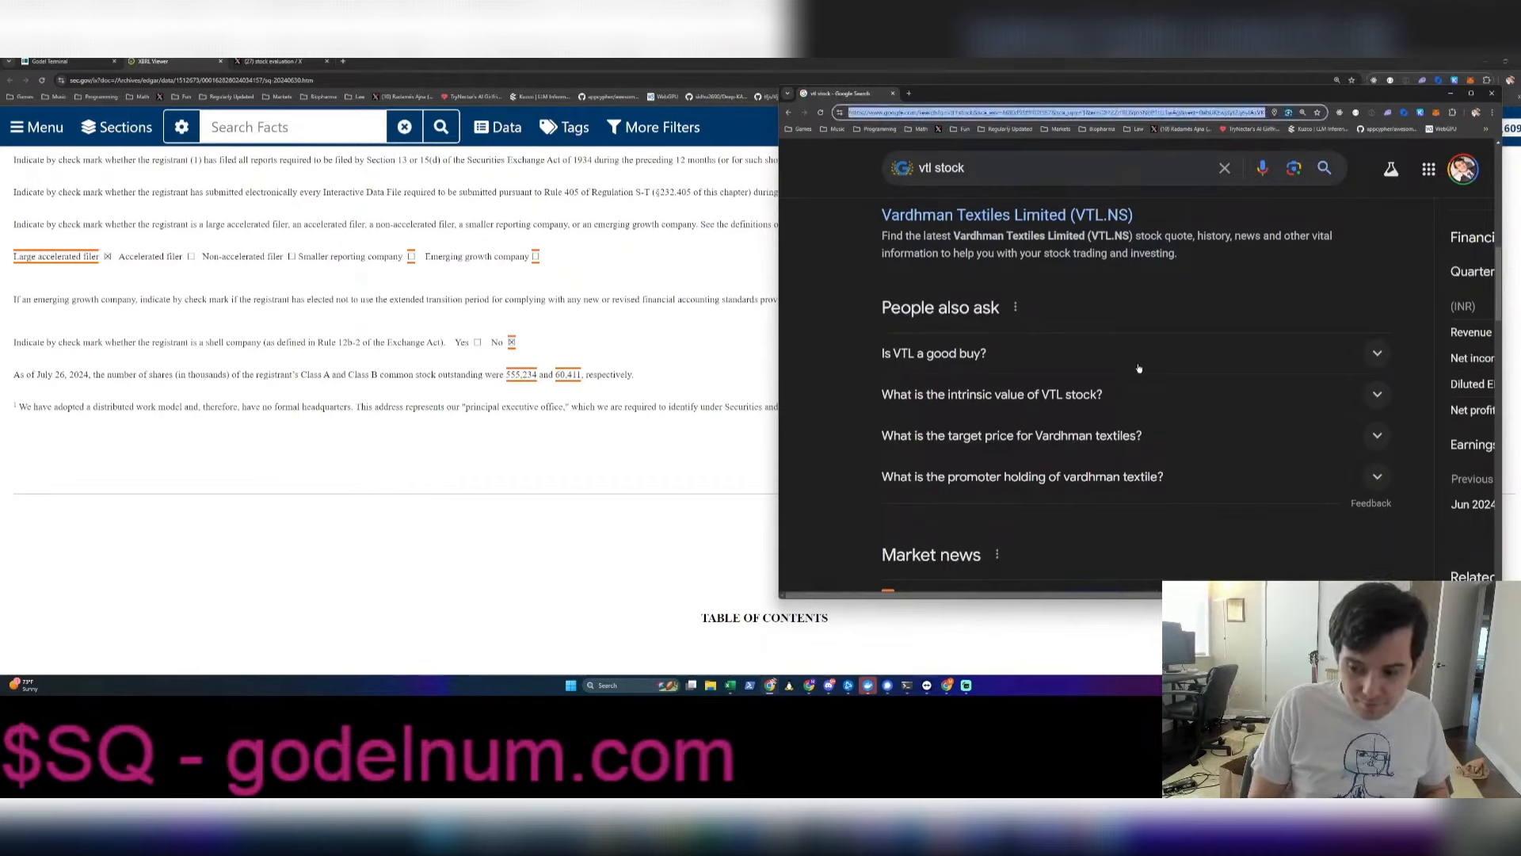
{"action": "type", "text": "vital therapies merger"}
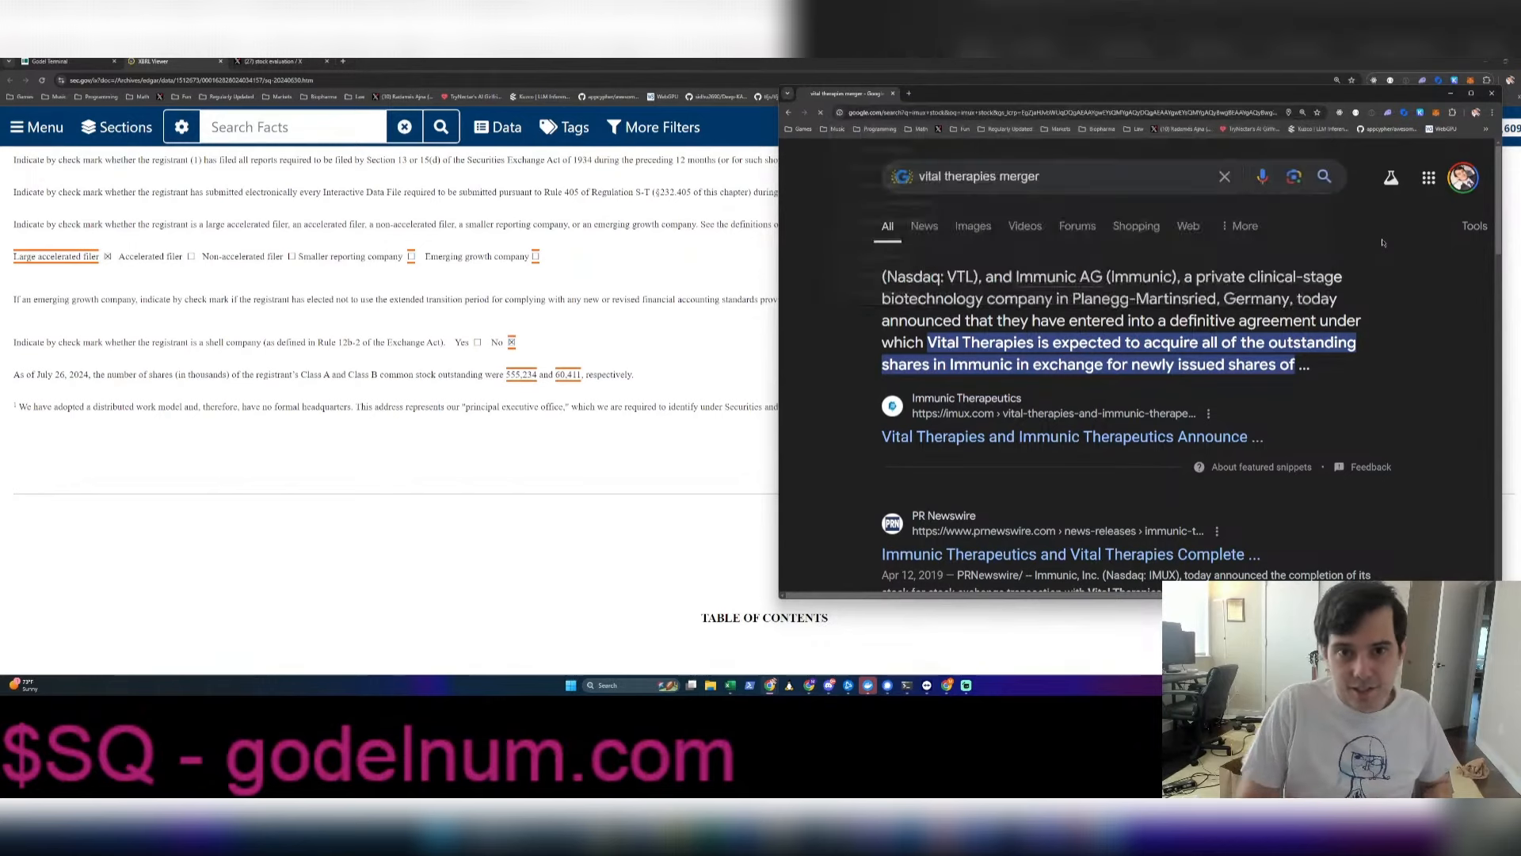
Search 'imux stock' and view Immunic's 5Y chart, down 89.96% at 1.38 USD
{"action": "type", "text": "imux stock"}
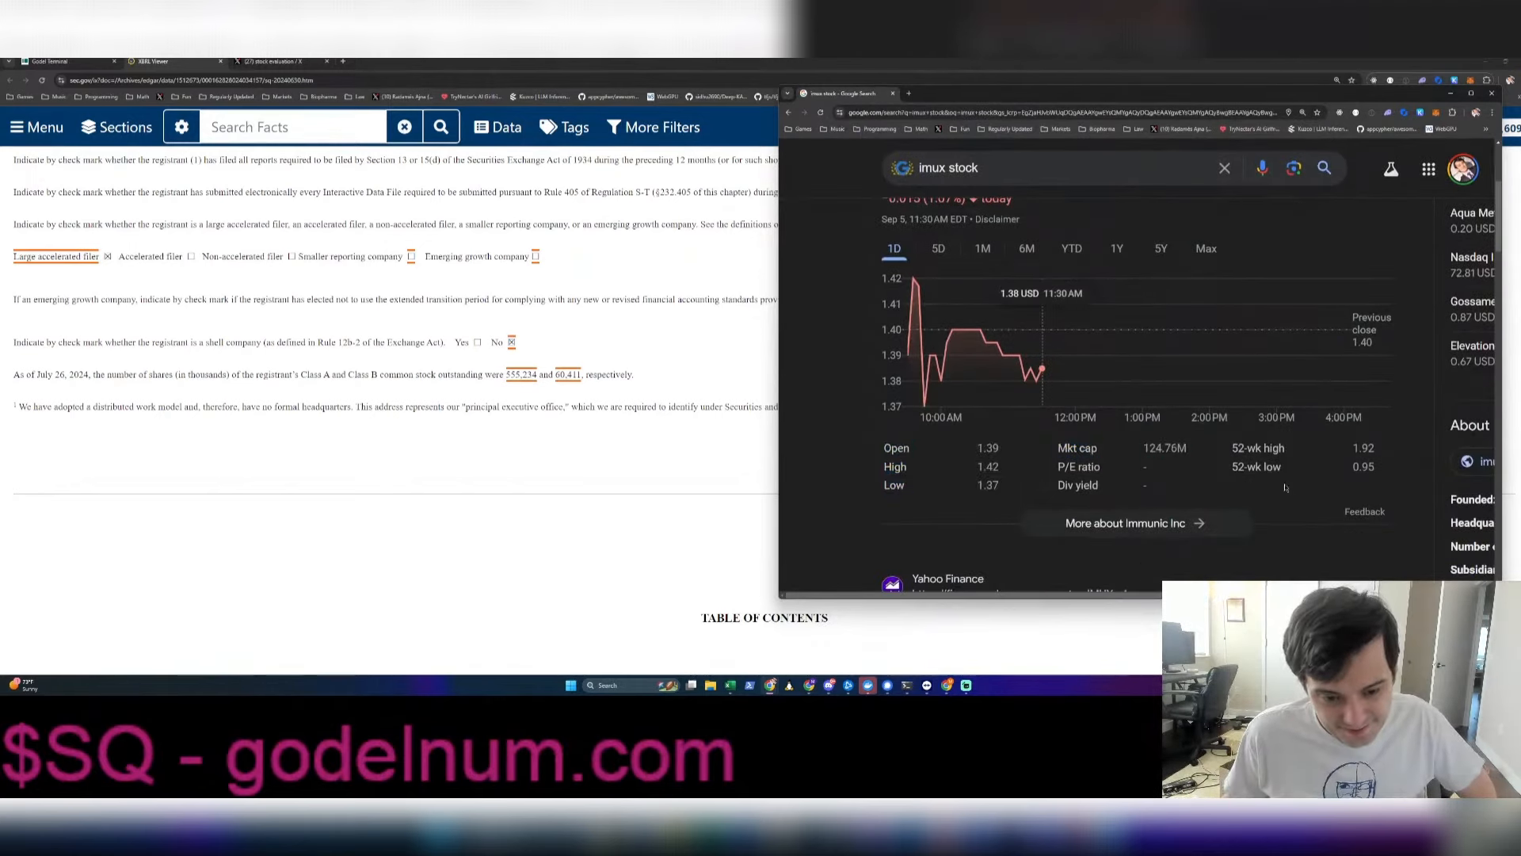
{"action": "left_click", "coordinate": [1160, 337]}
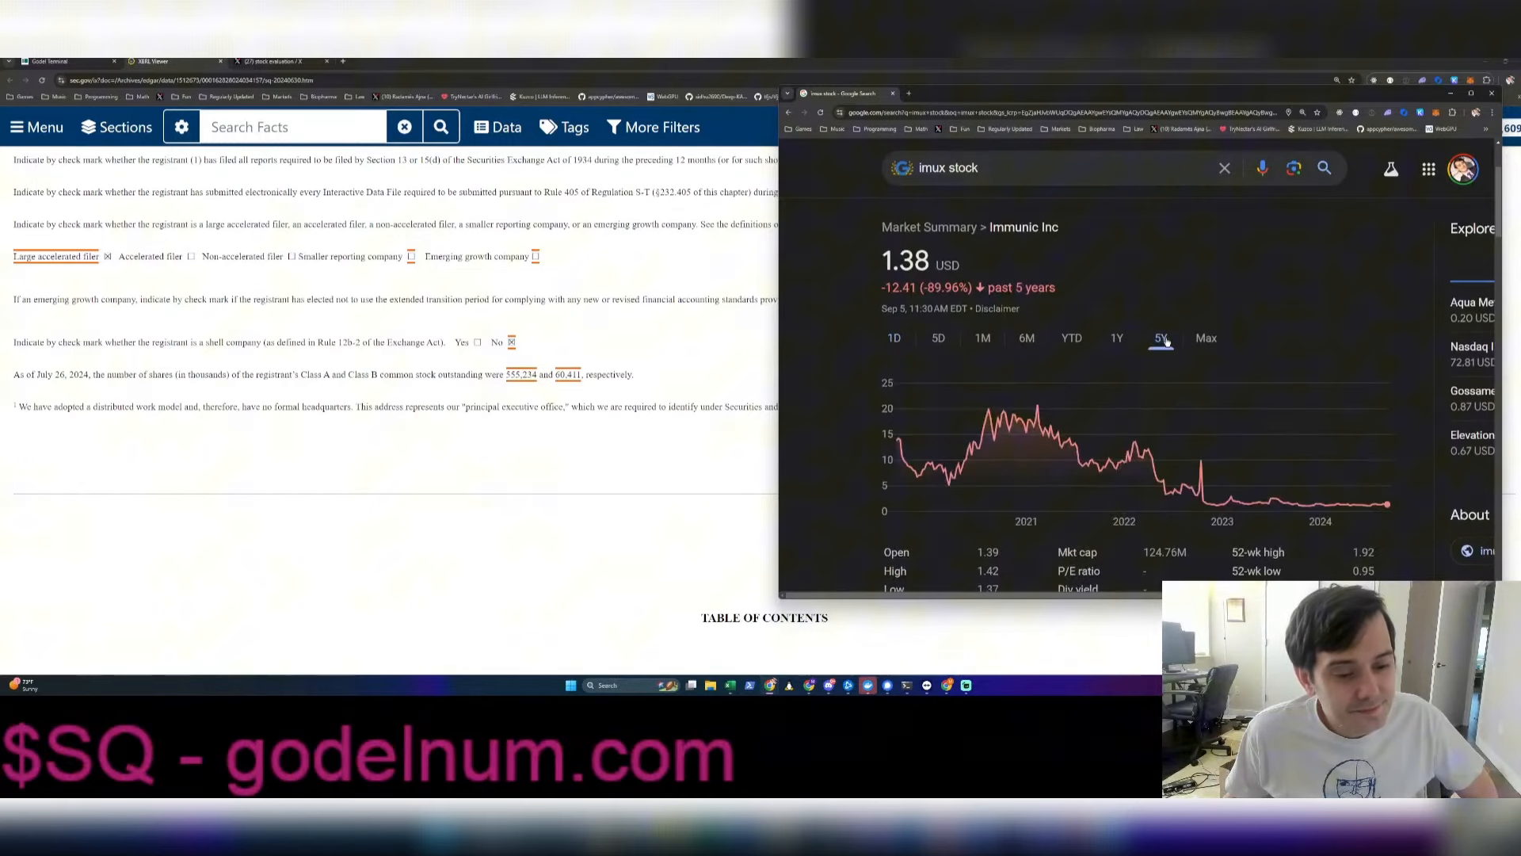
{"action": "scroll", "scroll_direction": "down", "scroll_amount": 3}
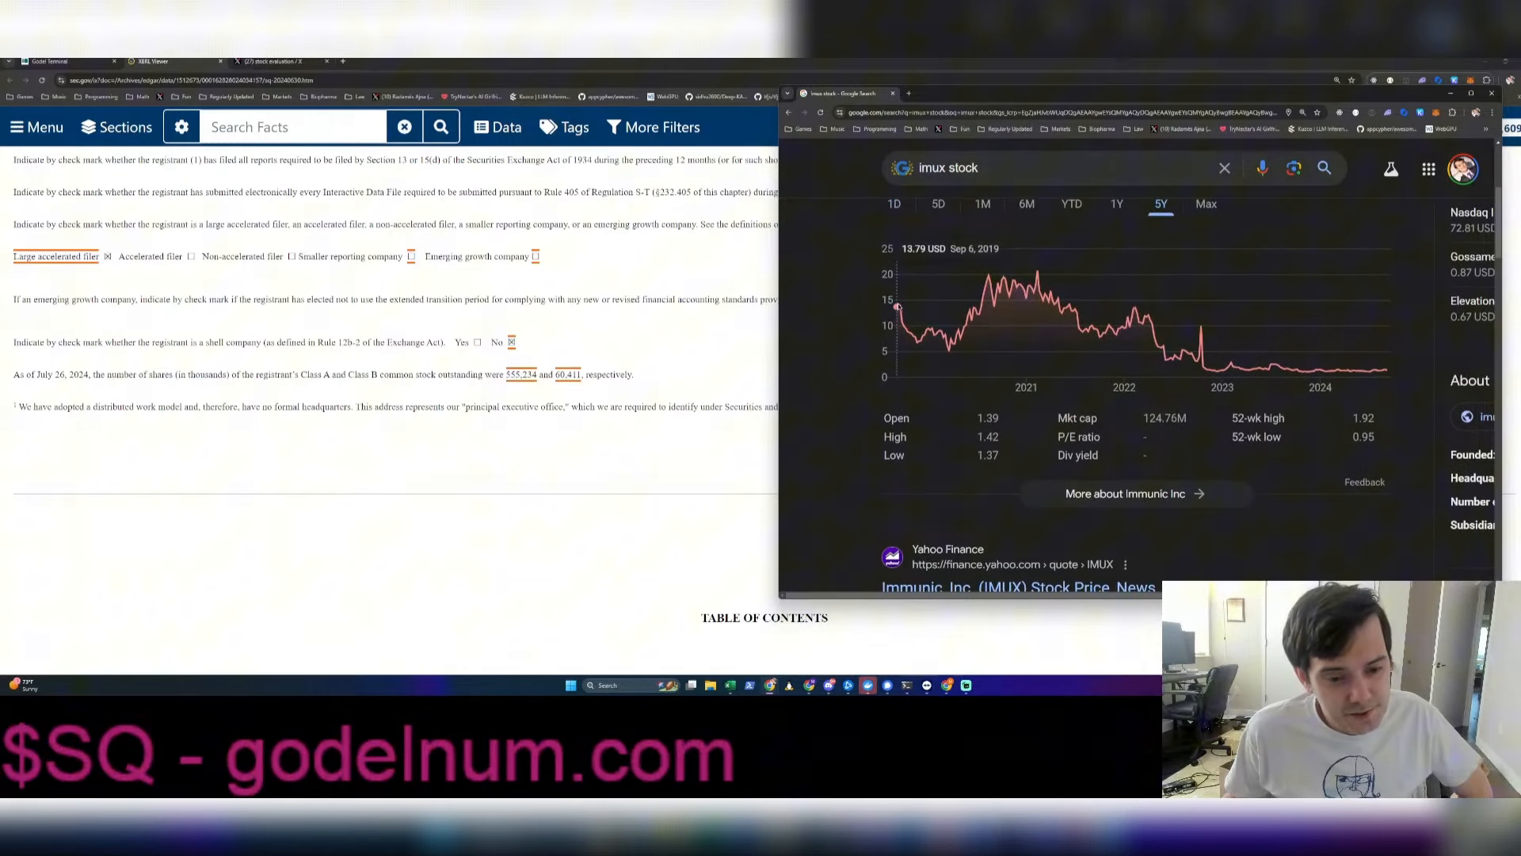
{"action": "mouse_move", "coordinate": [1150, 320]}
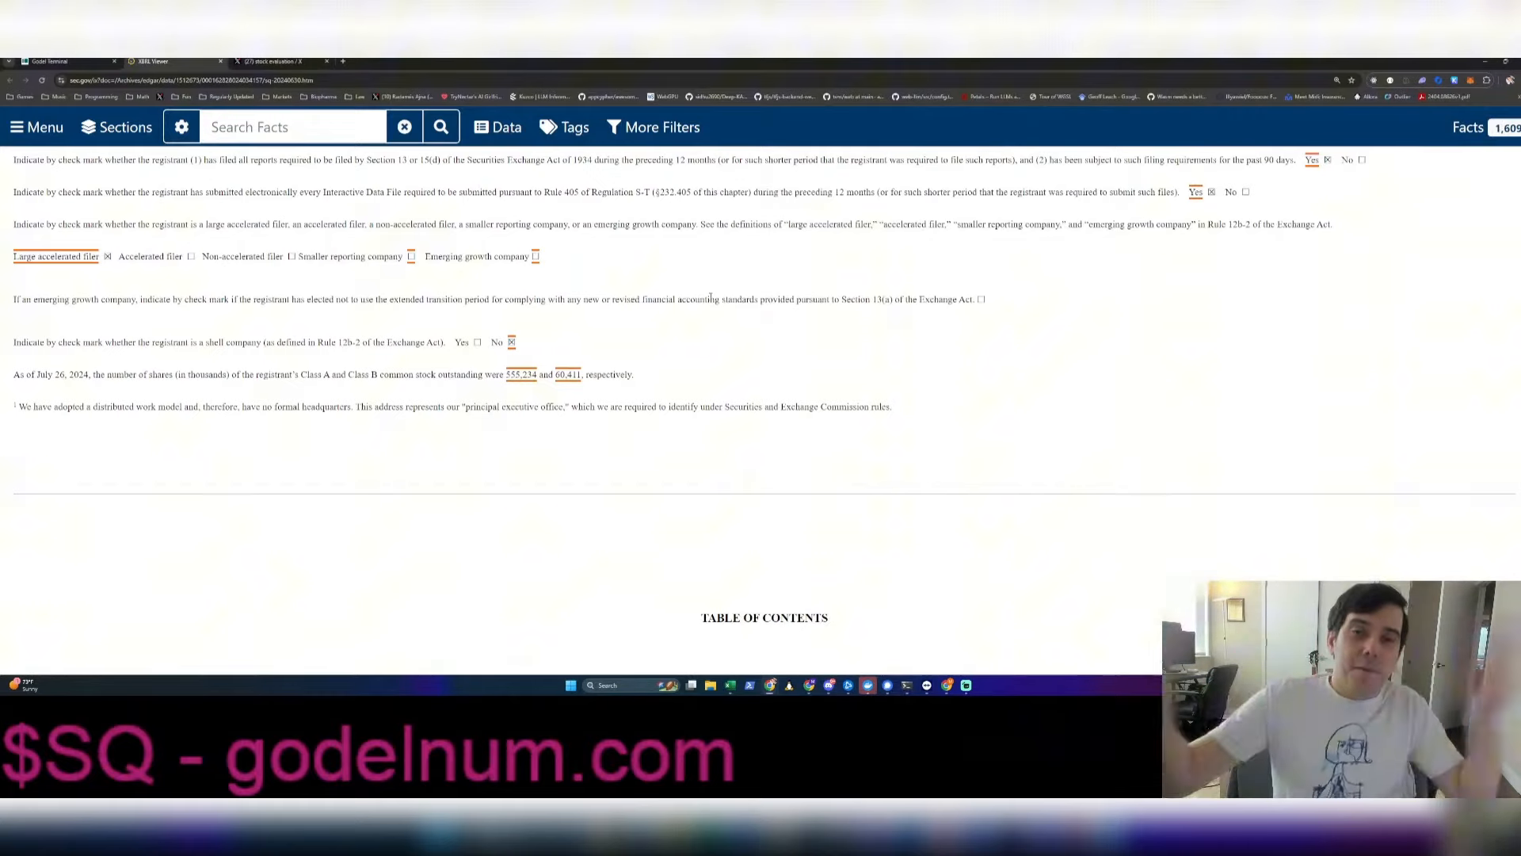
Scroll the 10-Q to the balance sheet showing June 30, 2024 cash of 7,799,093
{"action": "scroll", "scroll_direction": "down", "scroll_amount": 3}
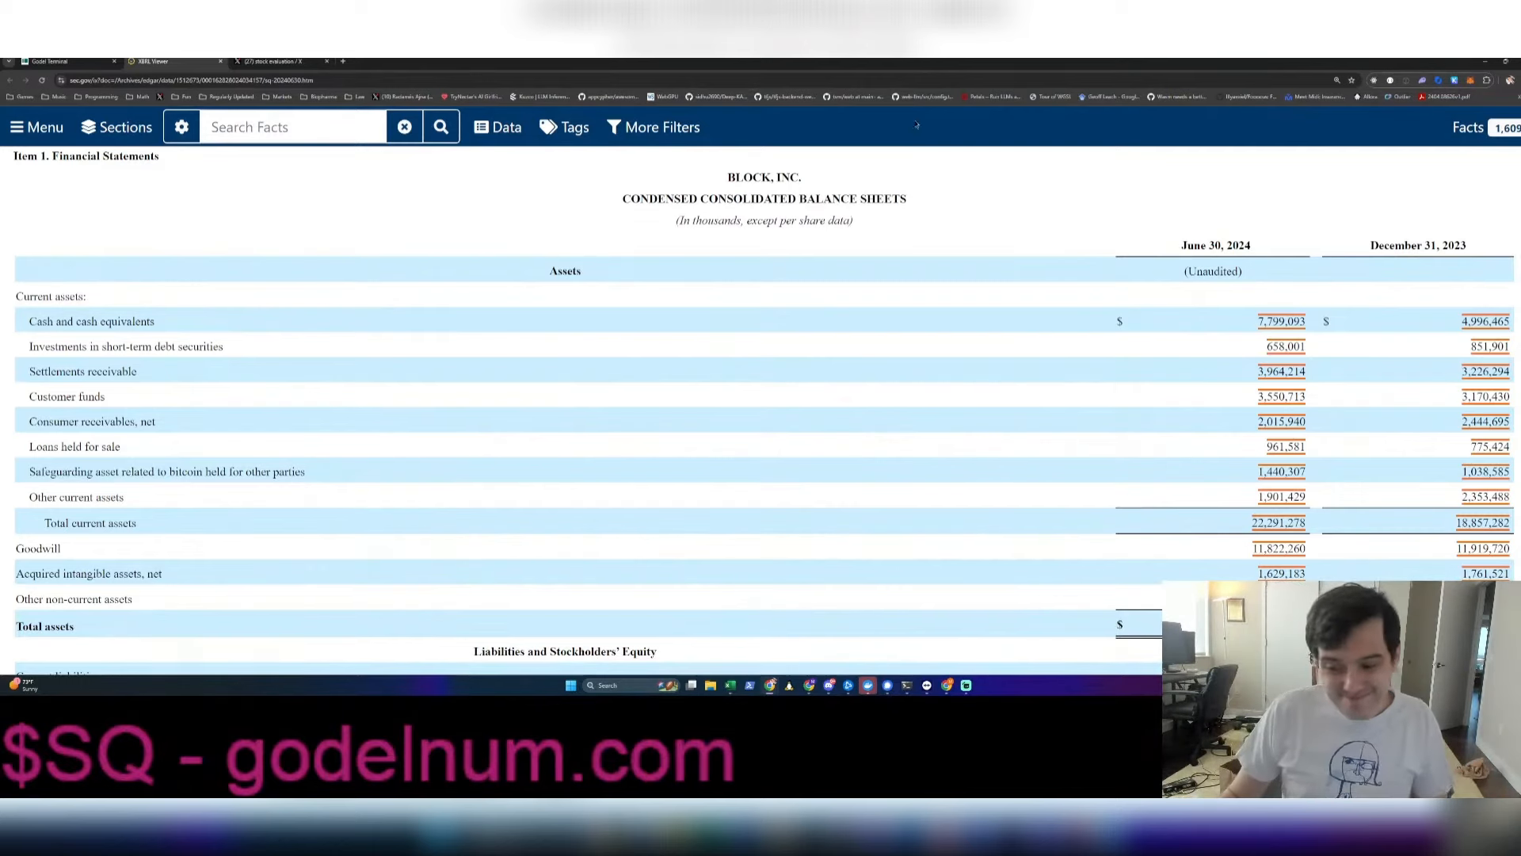
Scroll Block's balance sheet down to the liabilities and stockholders' equity section
{"action": "scroll", "scroll_direction": "down", "scroll_amount": 3}
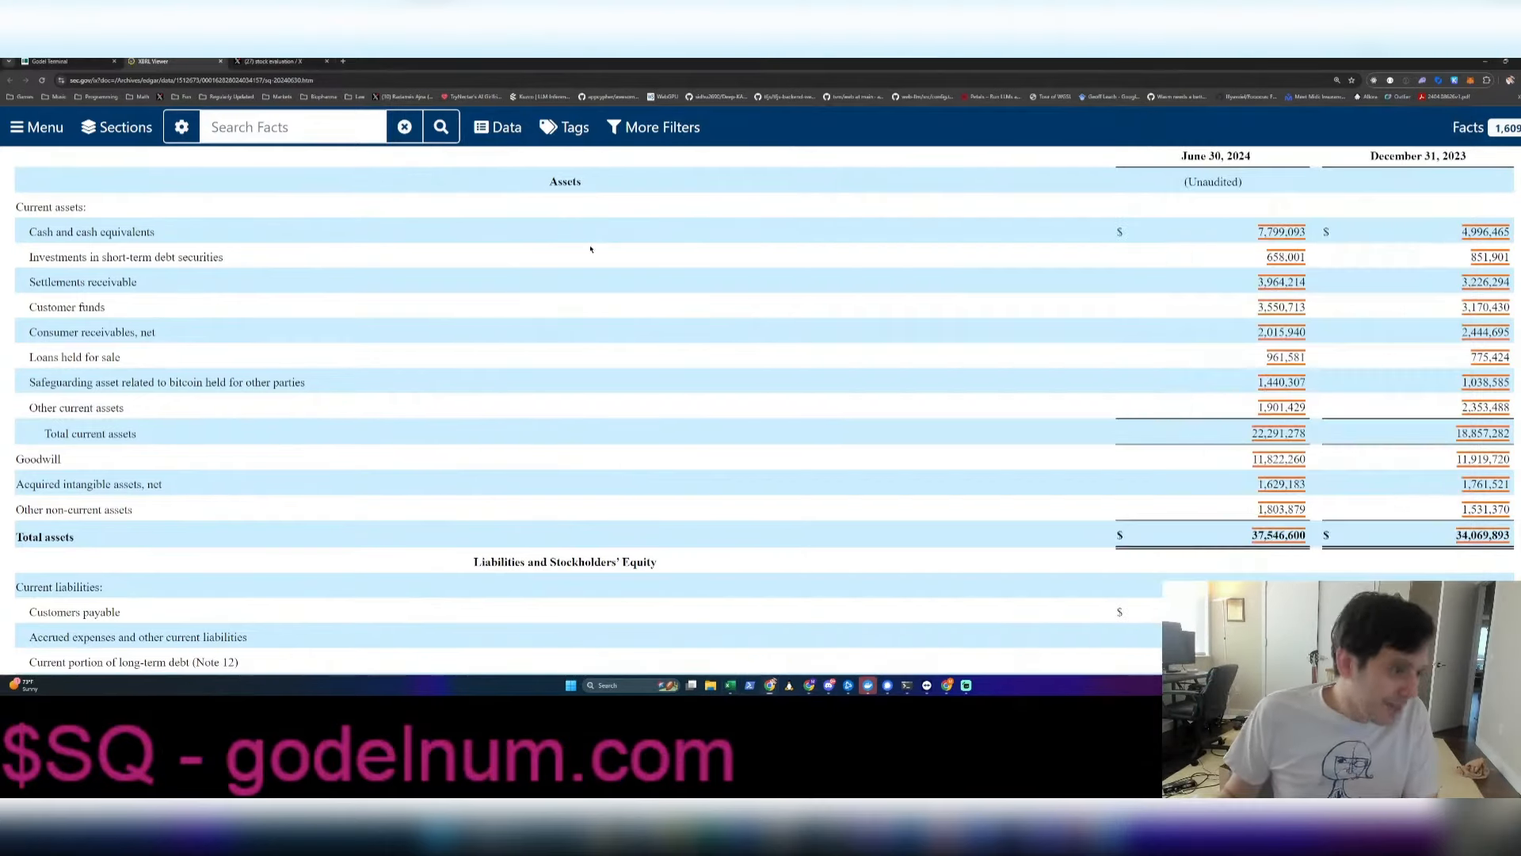
{"action": "scroll", "scroll_direction": "down", "scroll_amount": 3}
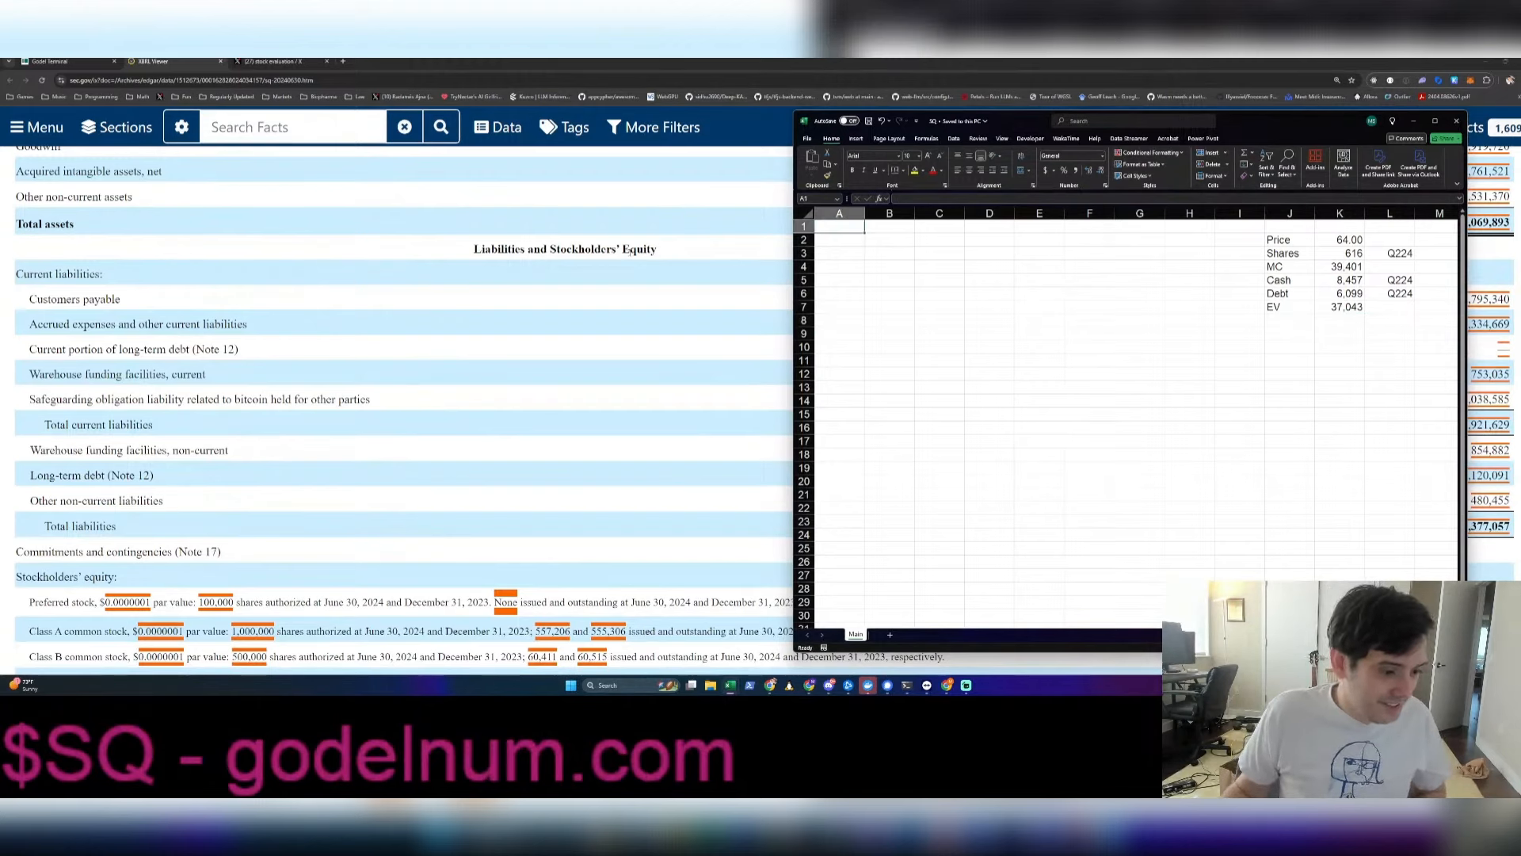
Select cell B1 on the Main sheet and enter 'Brand'
{"action": "left_click", "coordinate": [887, 225]}
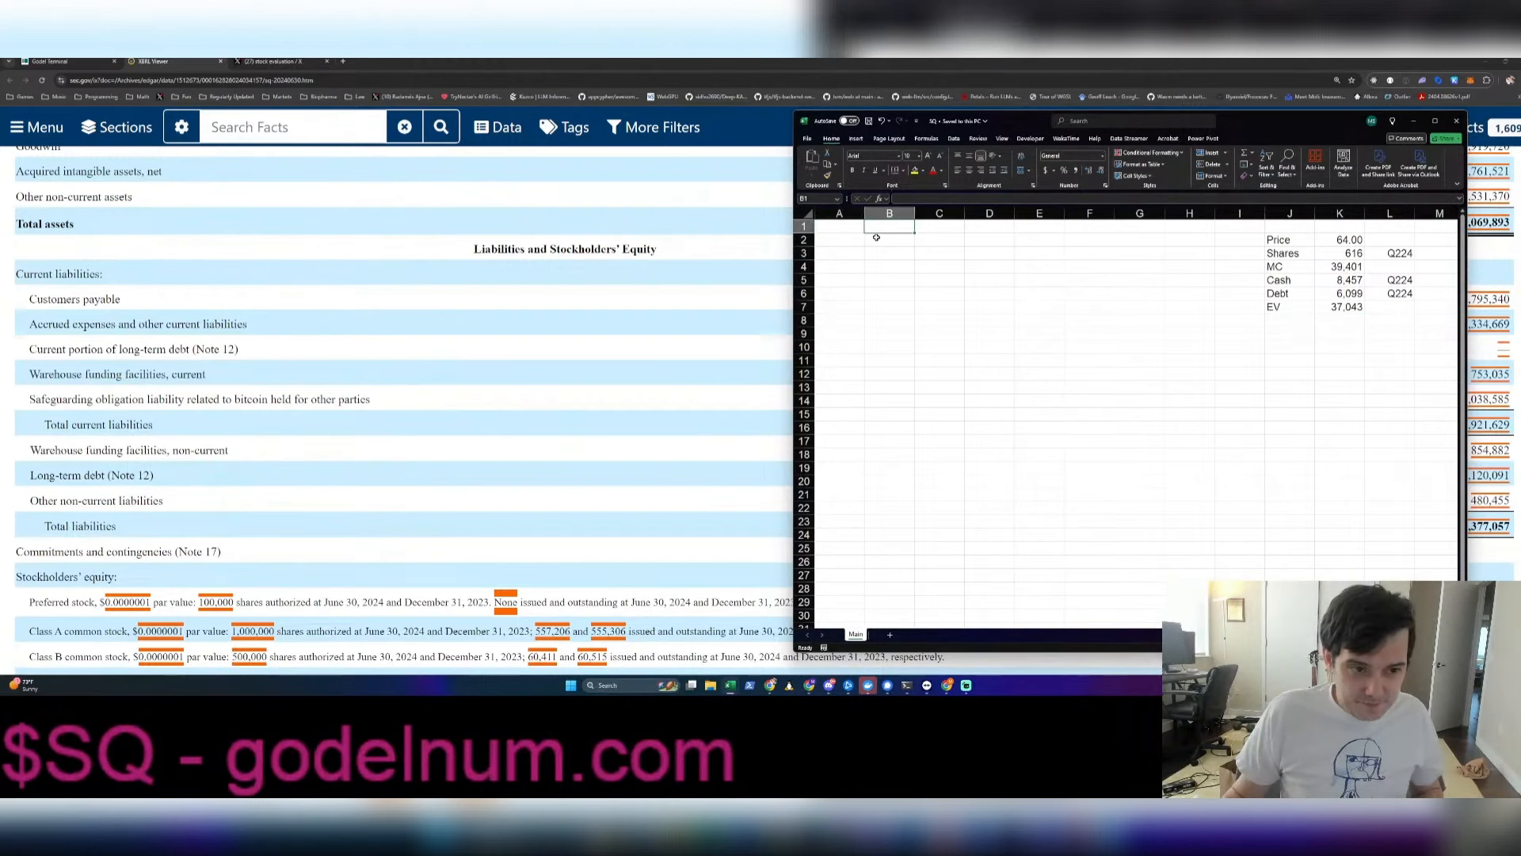
{"action": "type", "text": "Brand"}
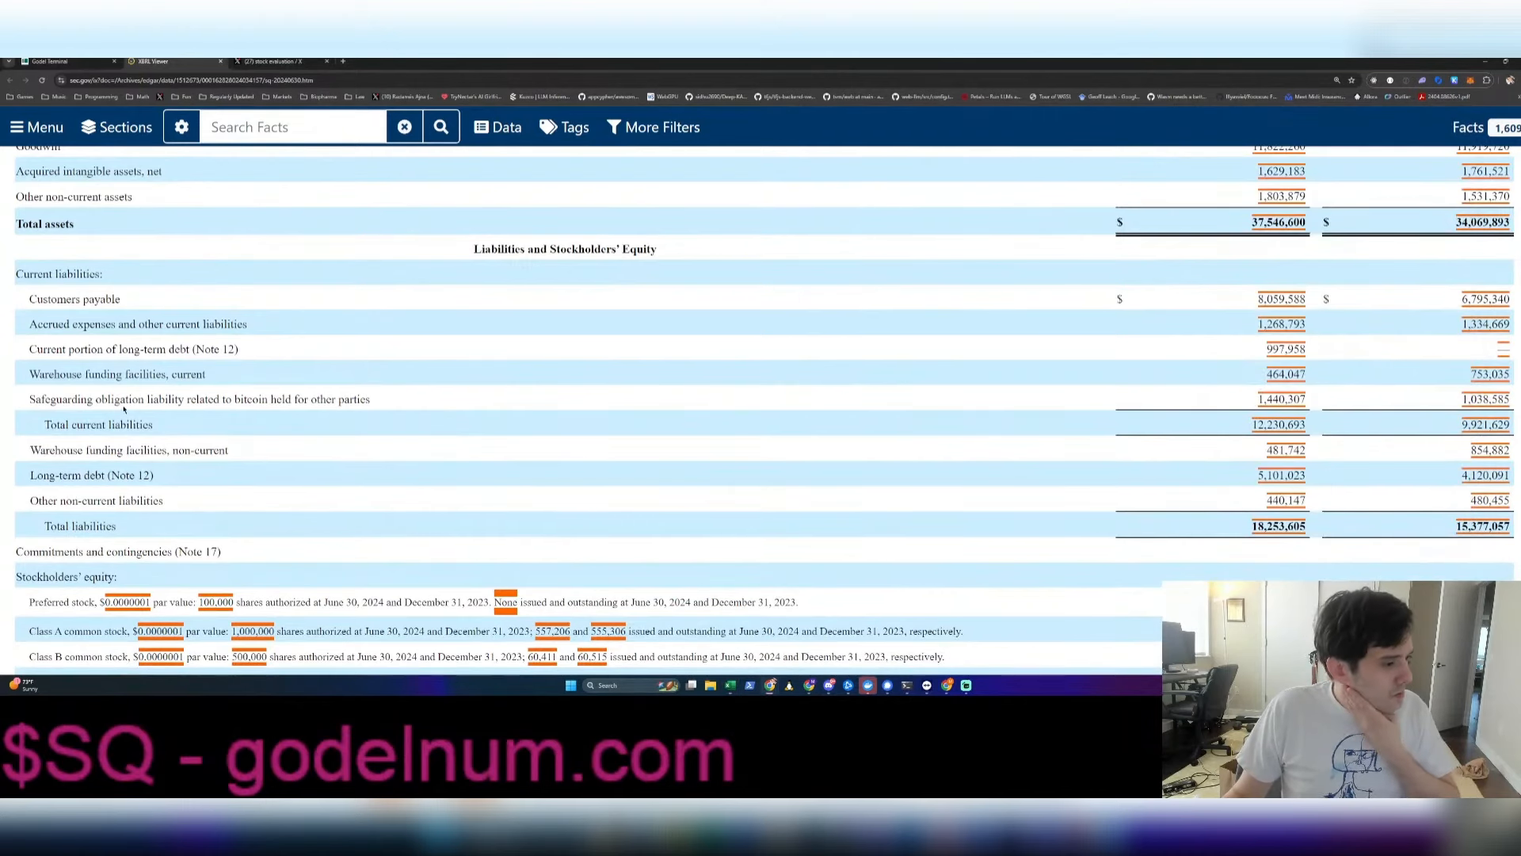
{"action": "mouse_move", "coordinate": [131, 350]}
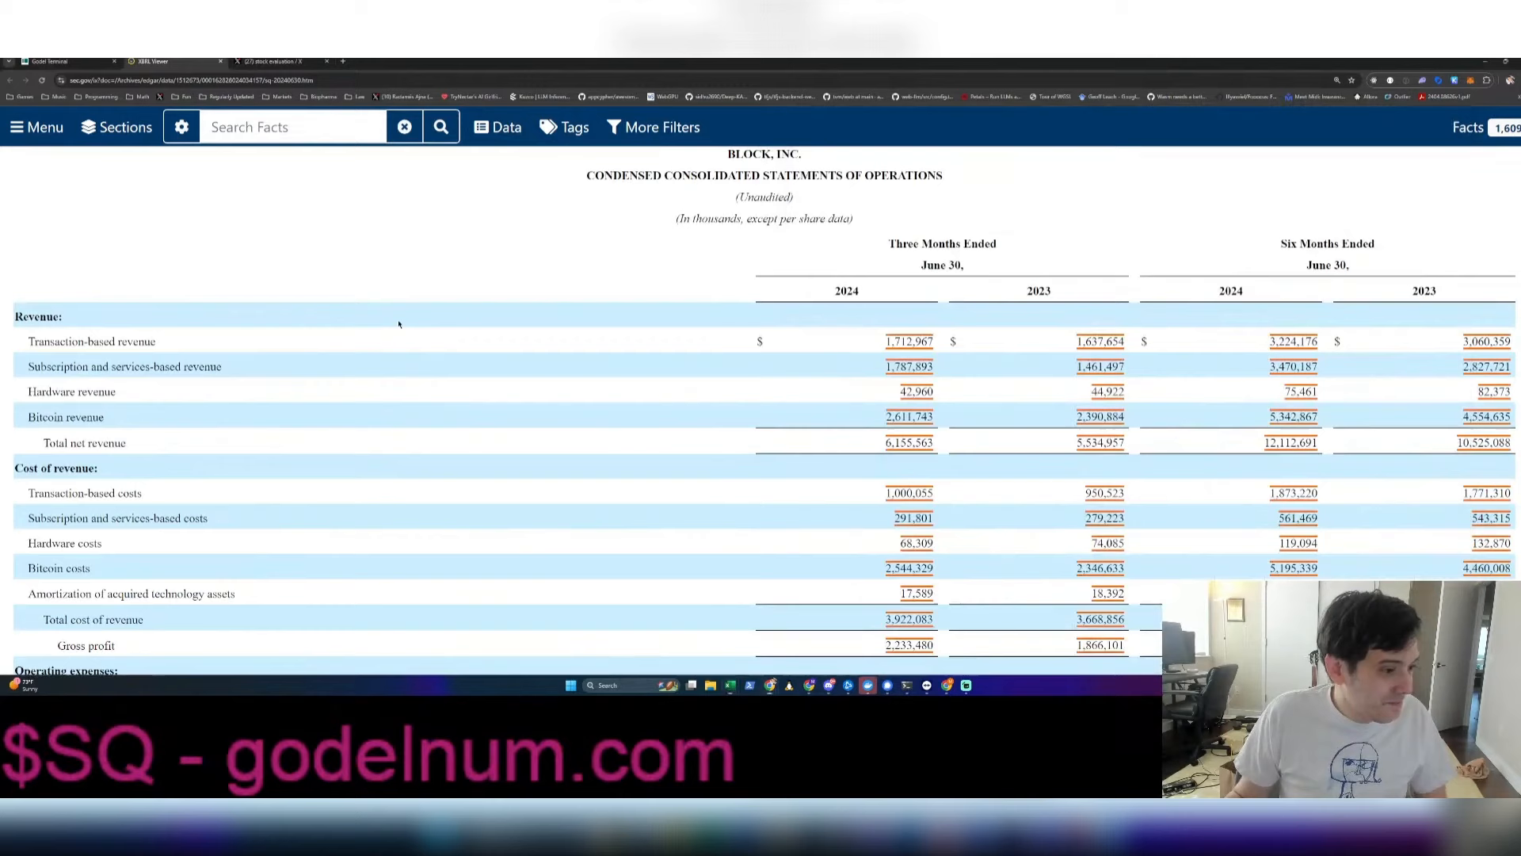
Scroll to the statements of operations showing Q2 2024 total net revenue of 6,155,563
{"action": "scroll", "scroll_direction": "down", "scroll_amount": 3}
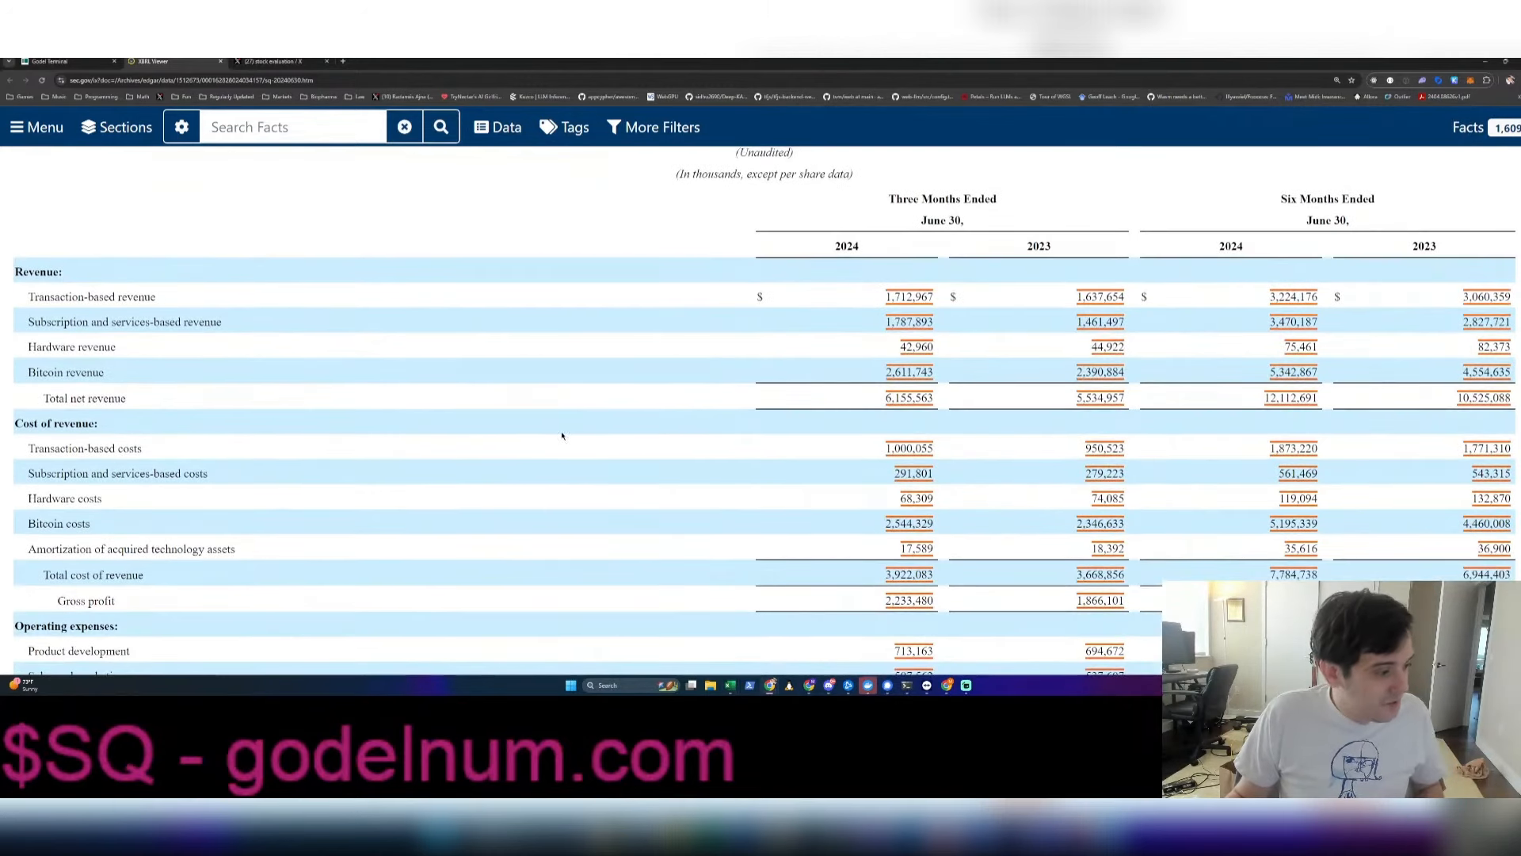
{"action": "mouse_move", "coordinate": [574, 438]}
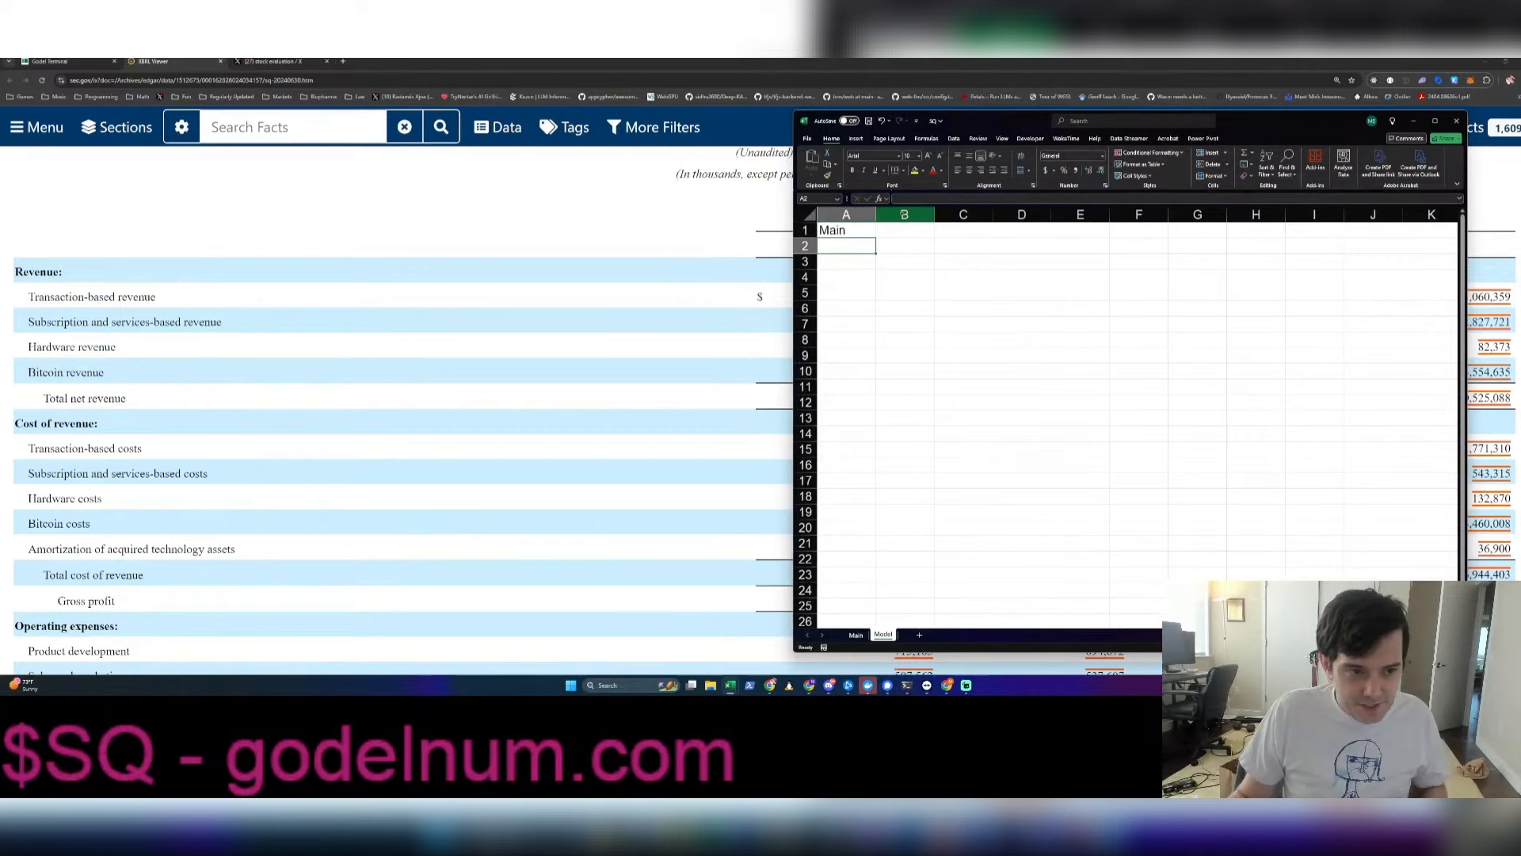
Enter the Revenue row label in B3 and quarter headers starting Q123 across row 2
{"action": "type", "text": "Revenue"}
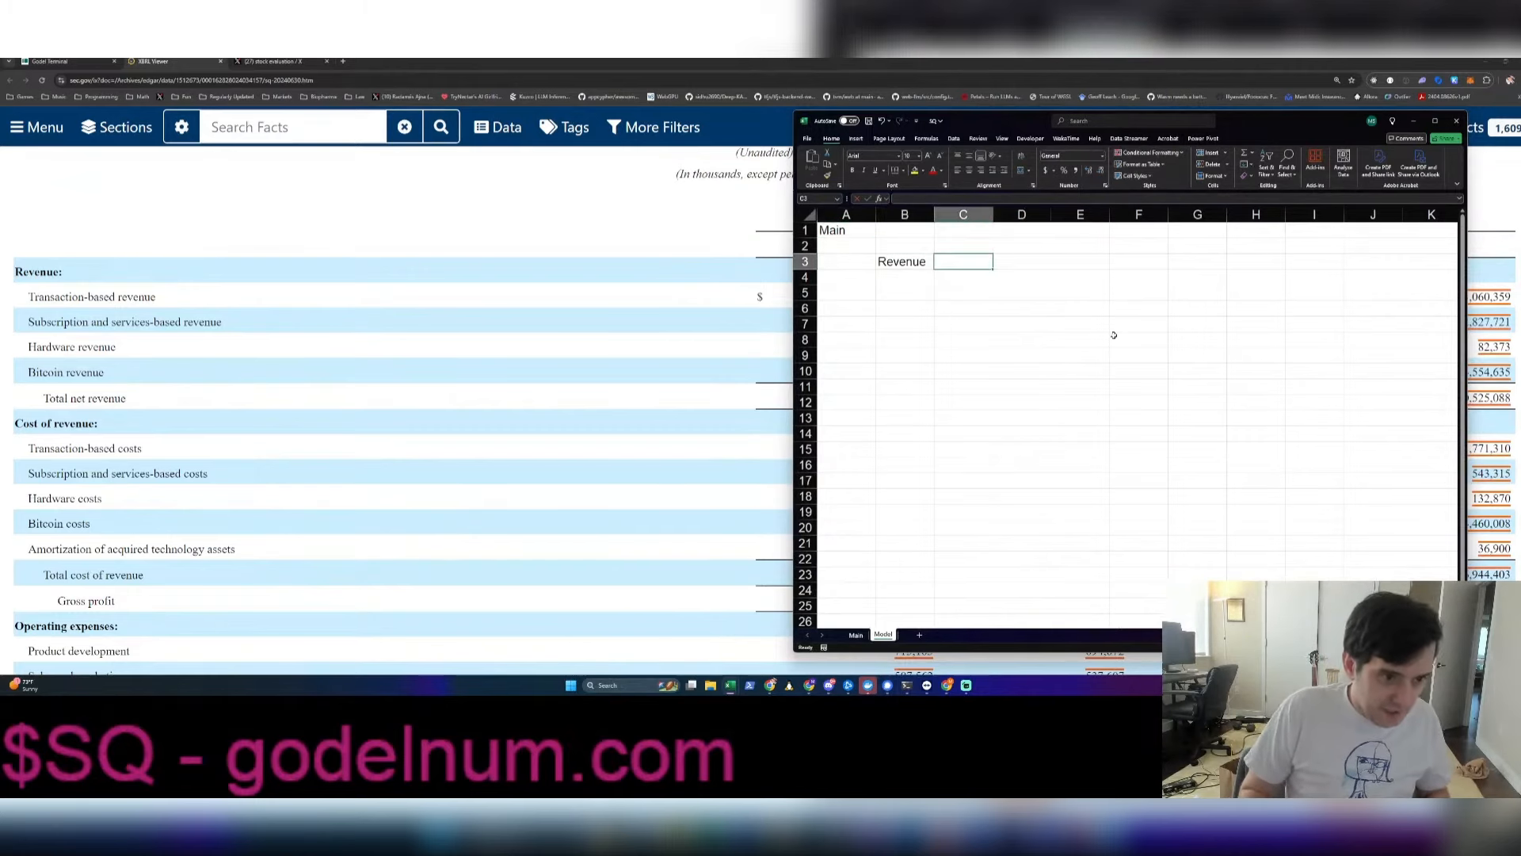
{"action": "left_click", "coordinate": [1002, 138]}
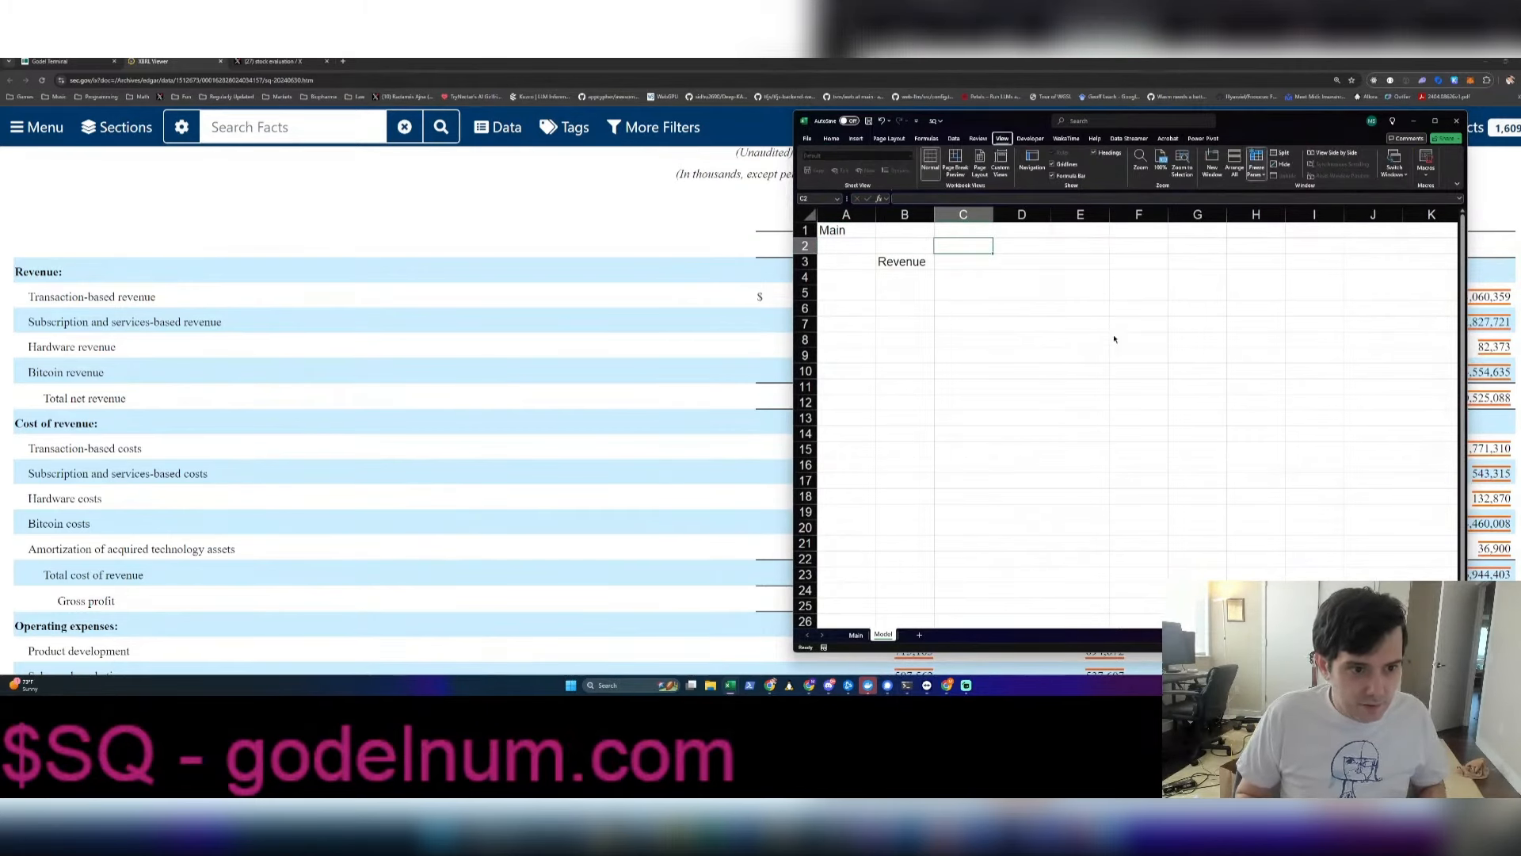
{"action": "type", "text": "Q124"}
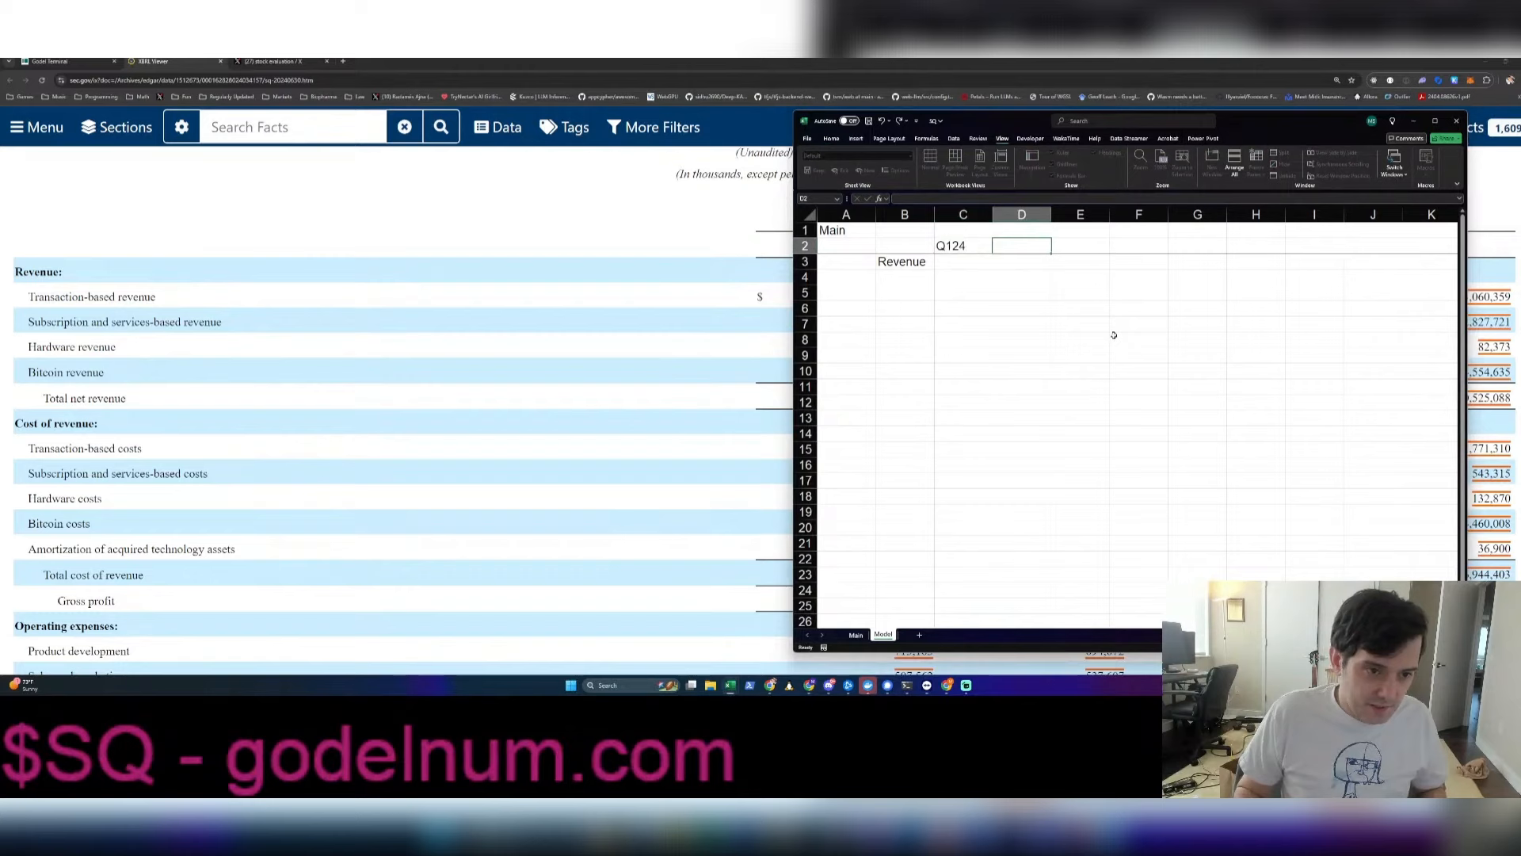
{"action": "type", "text": "Q123"}
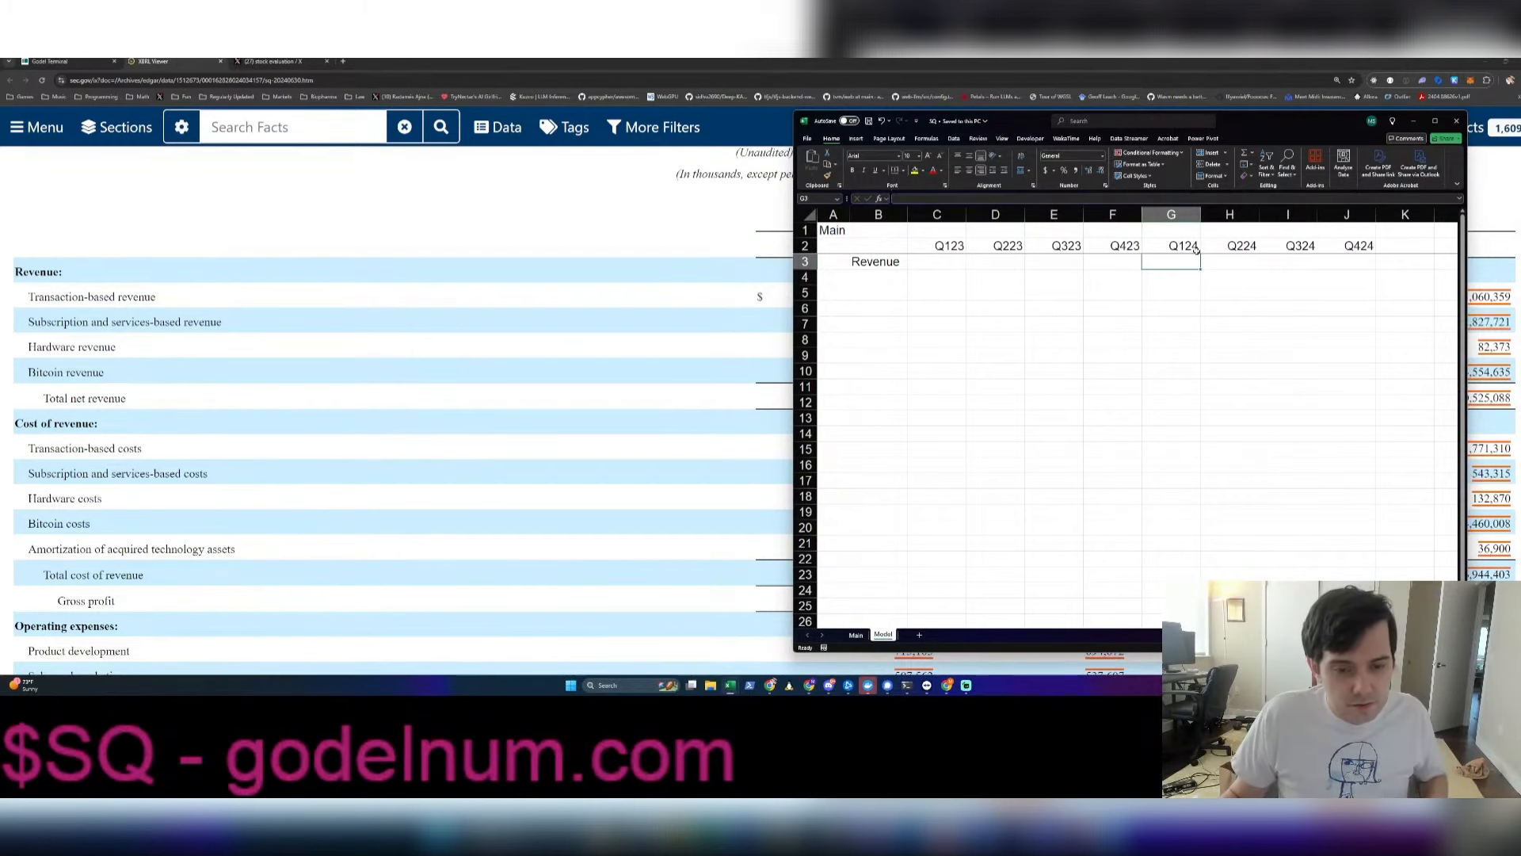
Check the revenue cells and place the vertical divider line after the Q224 column
{"action": "left_click", "coordinate": [1347, 261]}
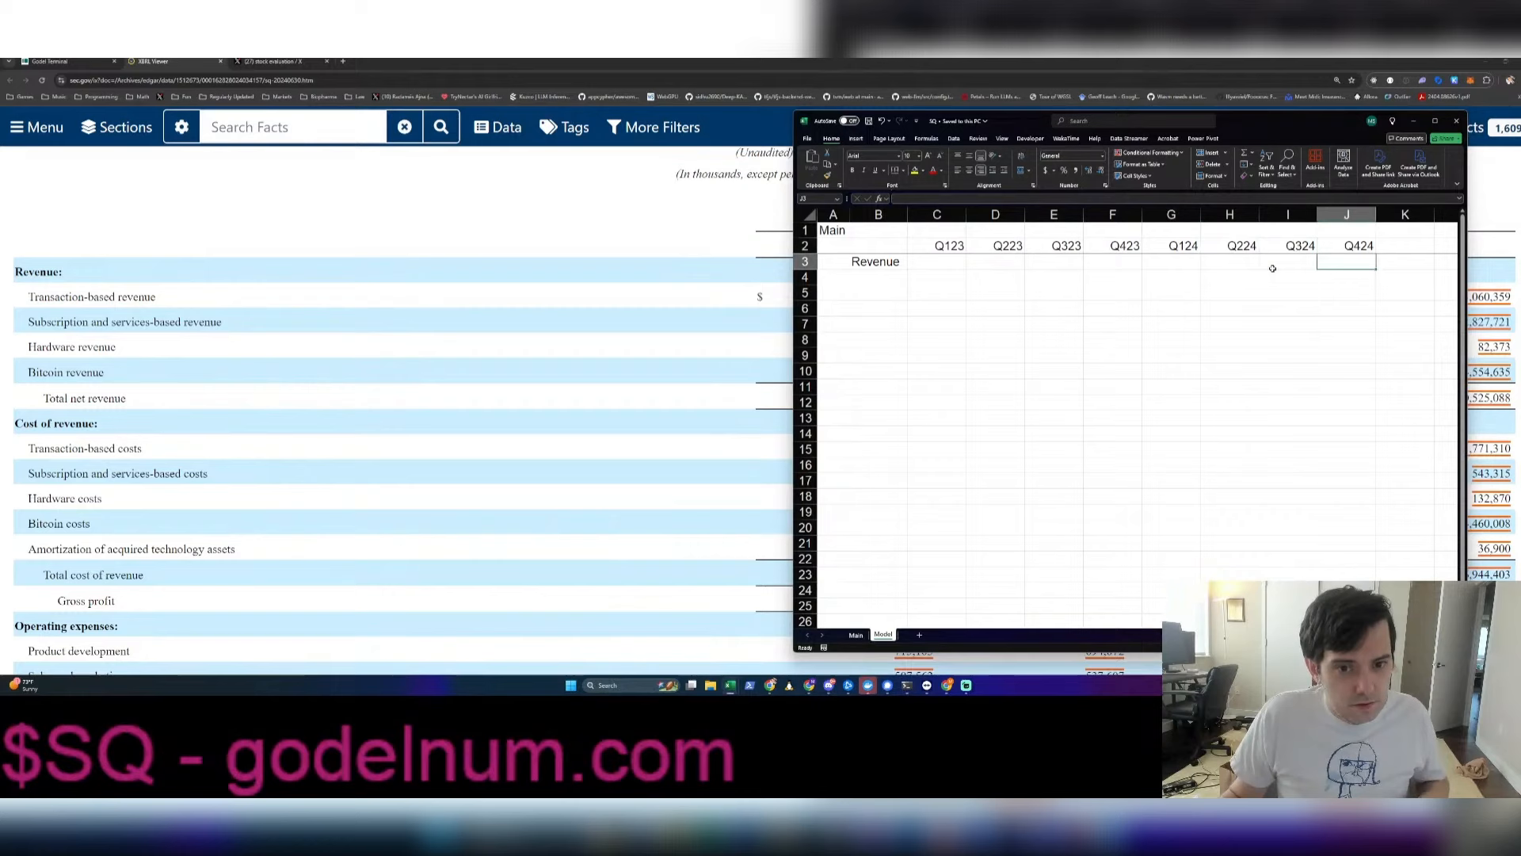
{"action": "left_click", "coordinate": [856, 138]}
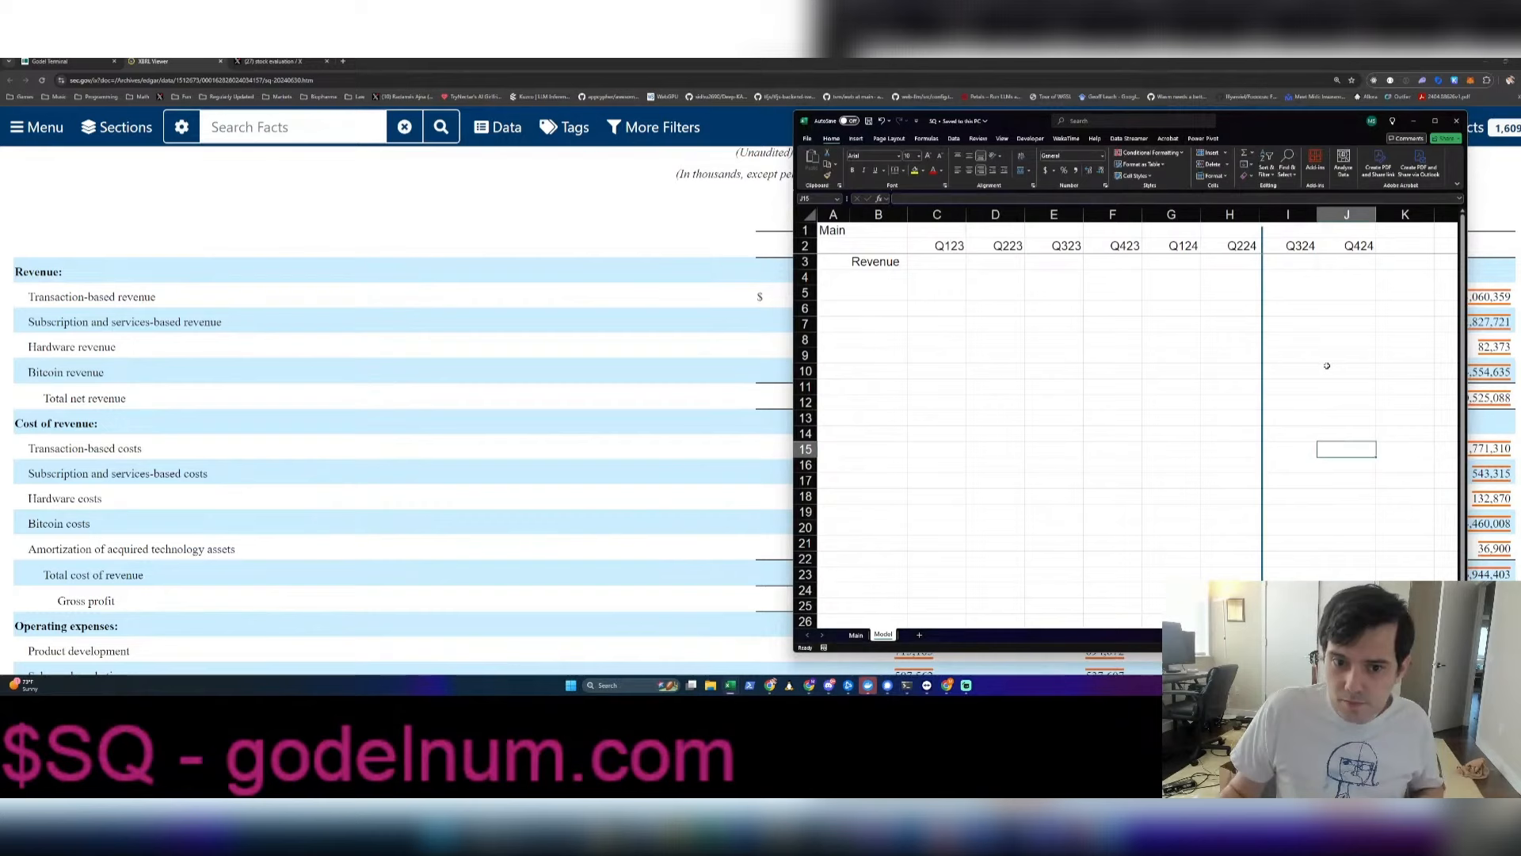
{"action": "left_click", "coordinate": [1229, 323]}
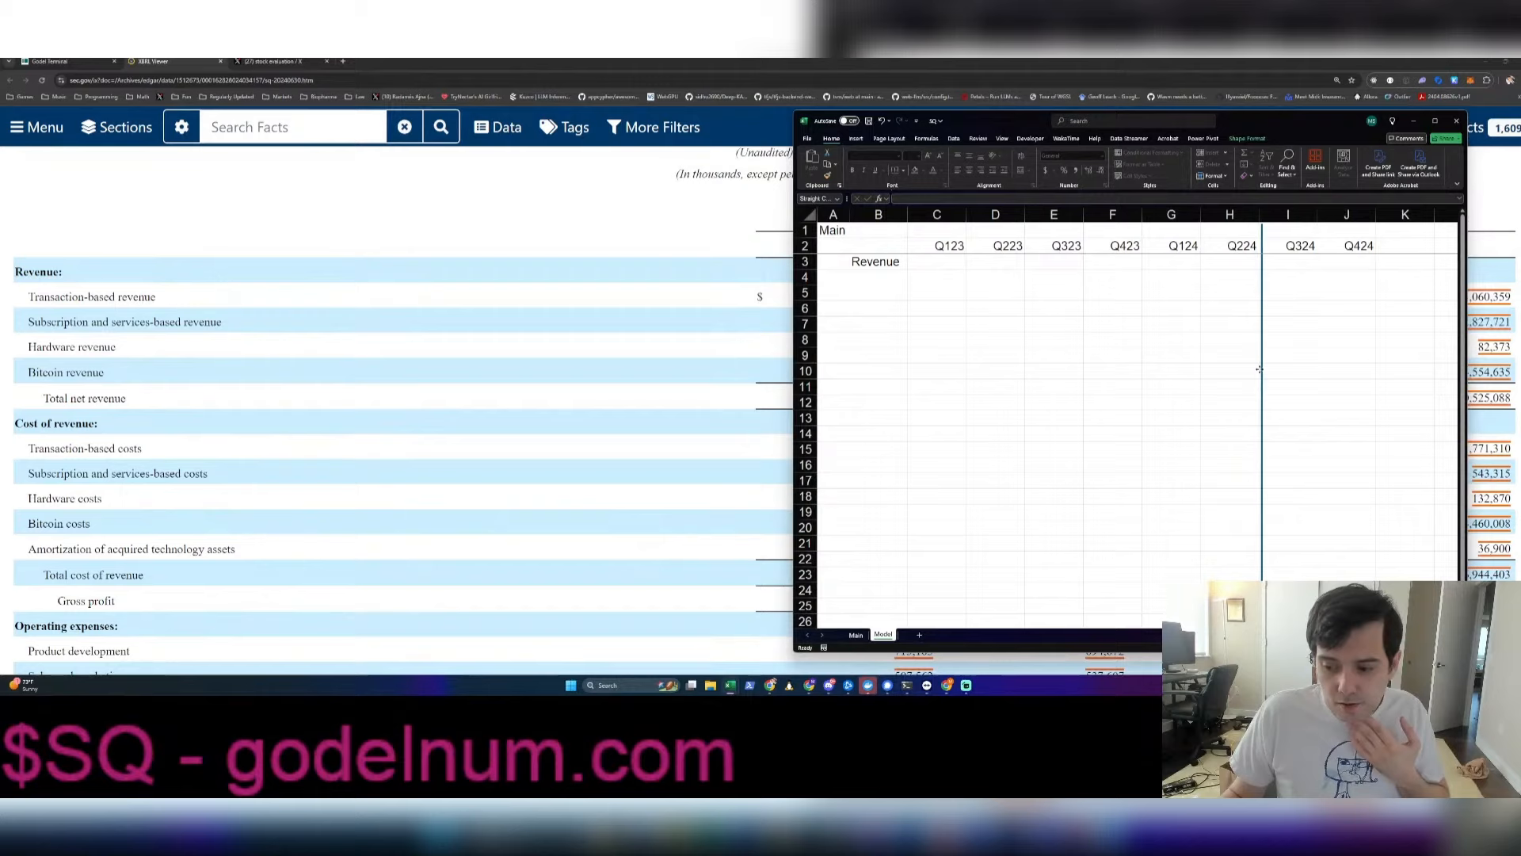
{"action": "mouse_move", "coordinate": [975, 310]}
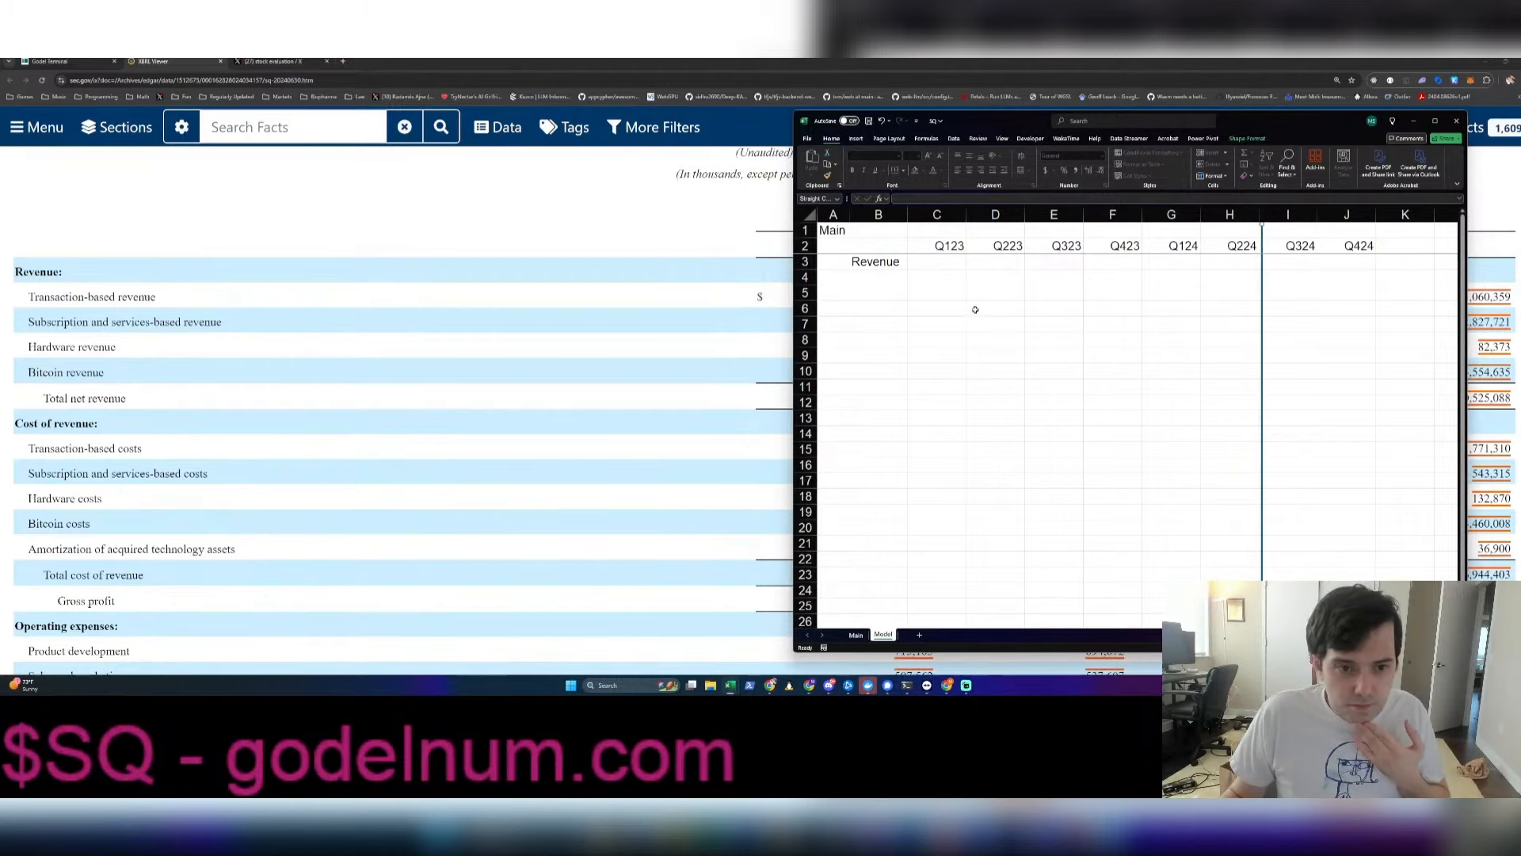
{"action": "left_click", "coordinate": [877, 277]}
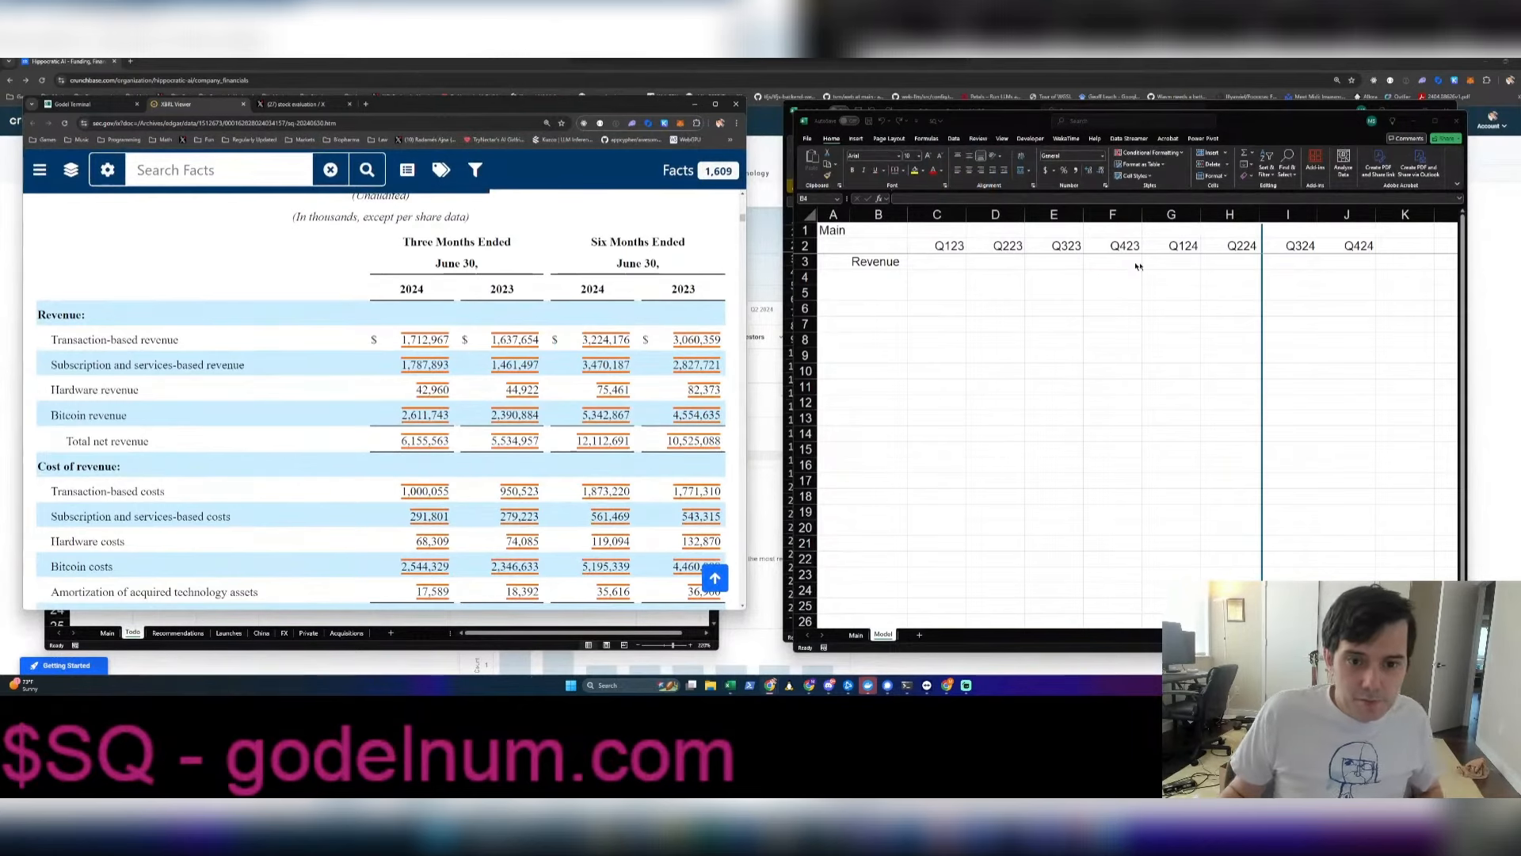
{"action": "mouse_move", "coordinate": [1190, 293]}
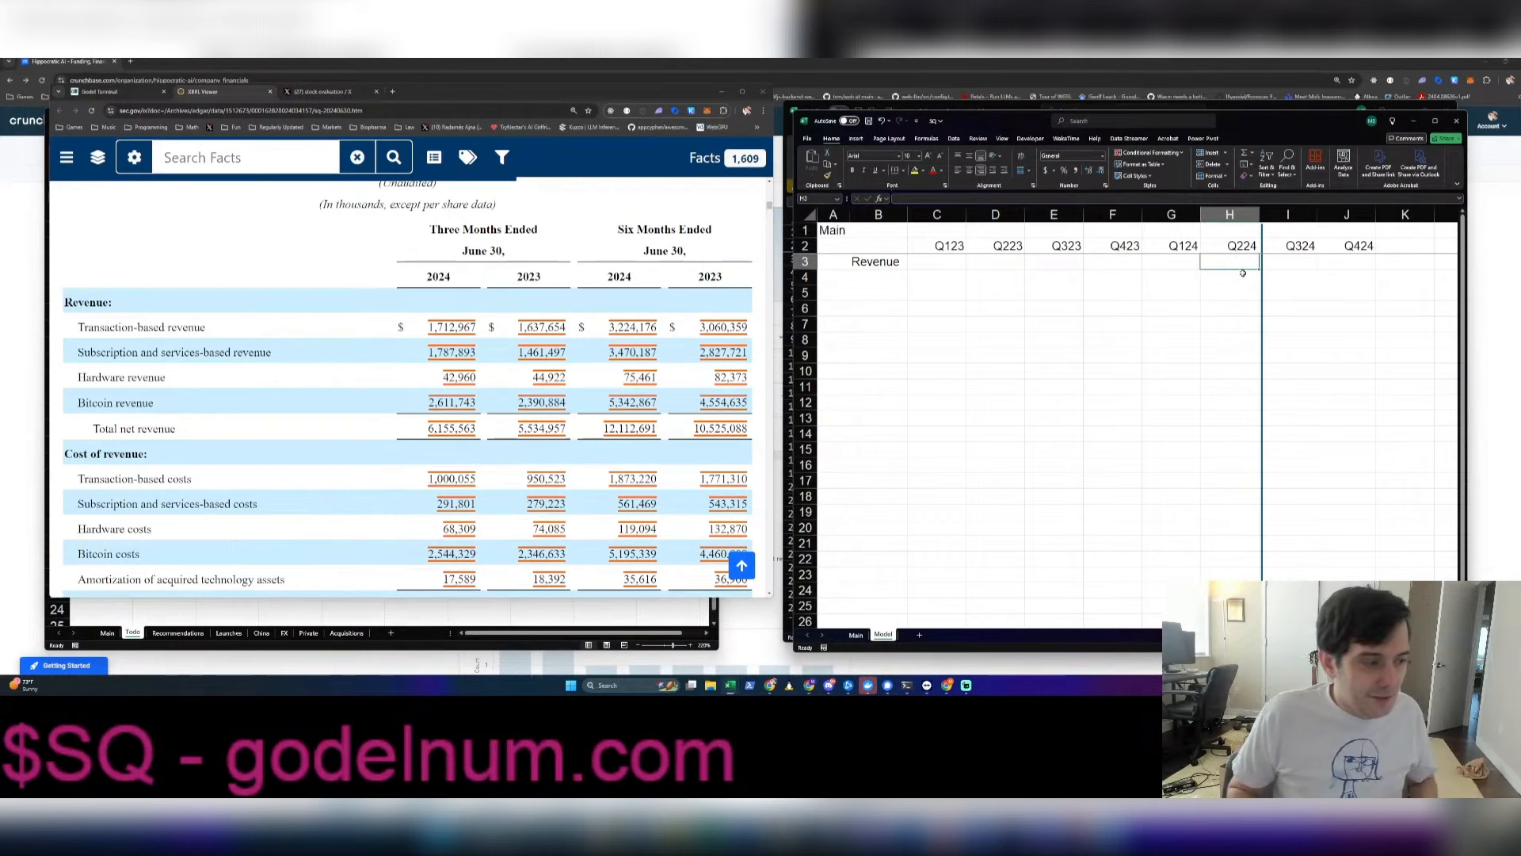
{"action": "type", "text": "rans"}
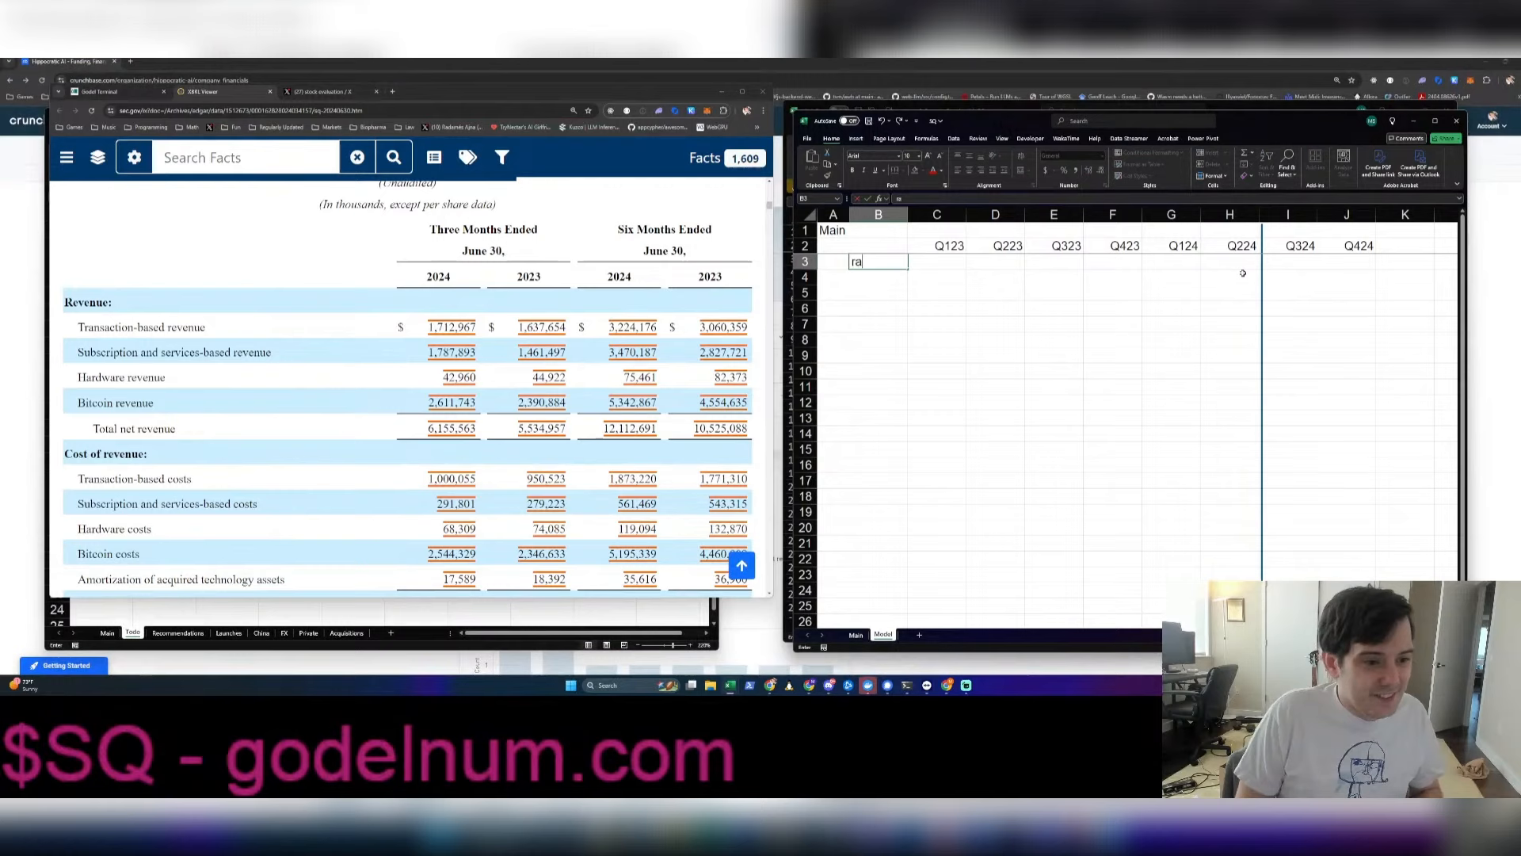
{"action": "type", "text": "Revenue"}
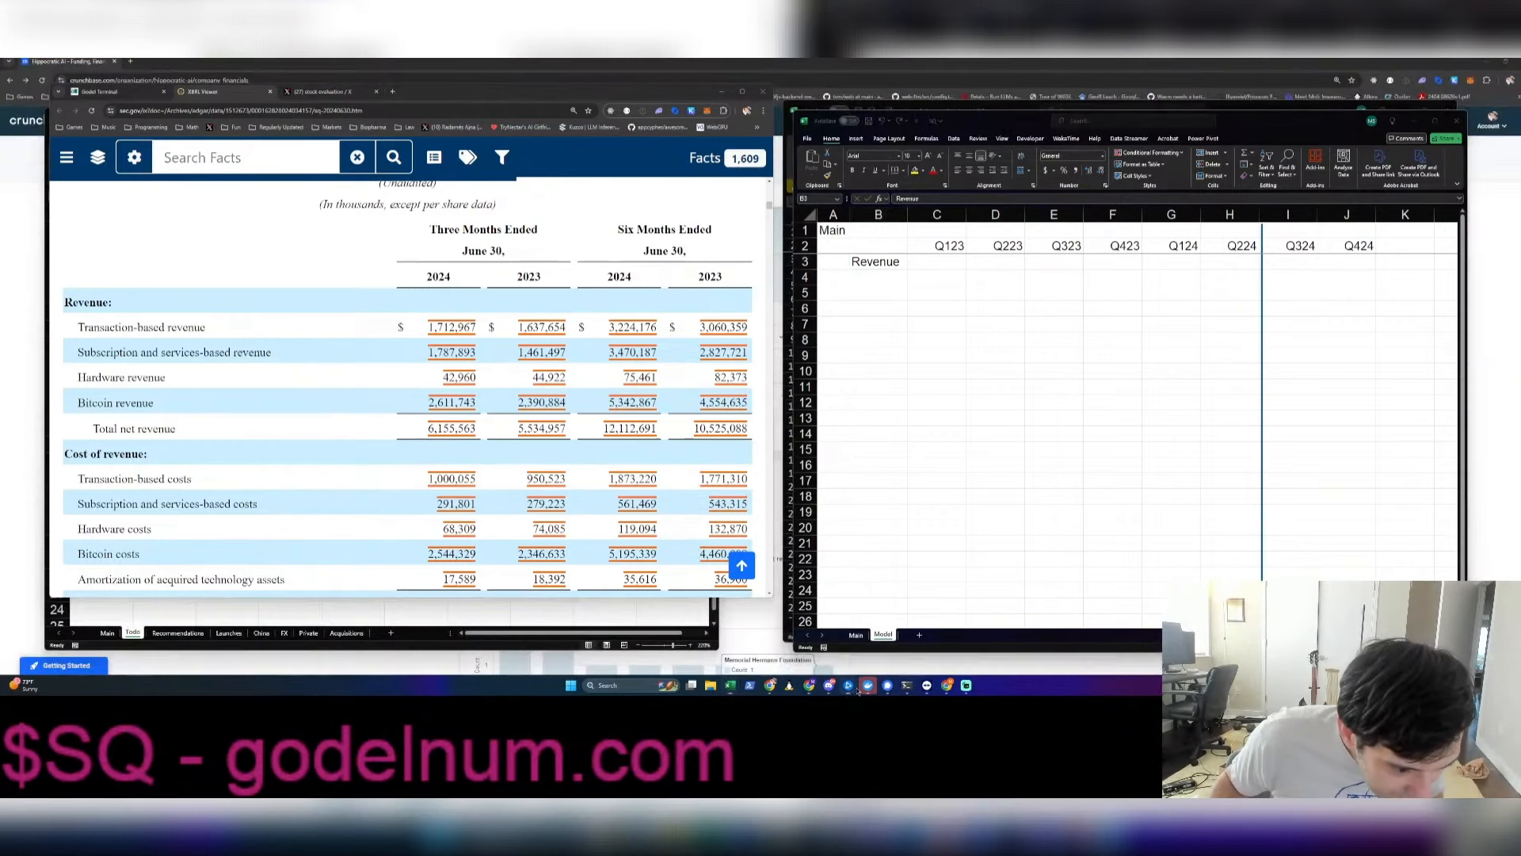
{"action": "left_click", "coordinate": [877, 261]}
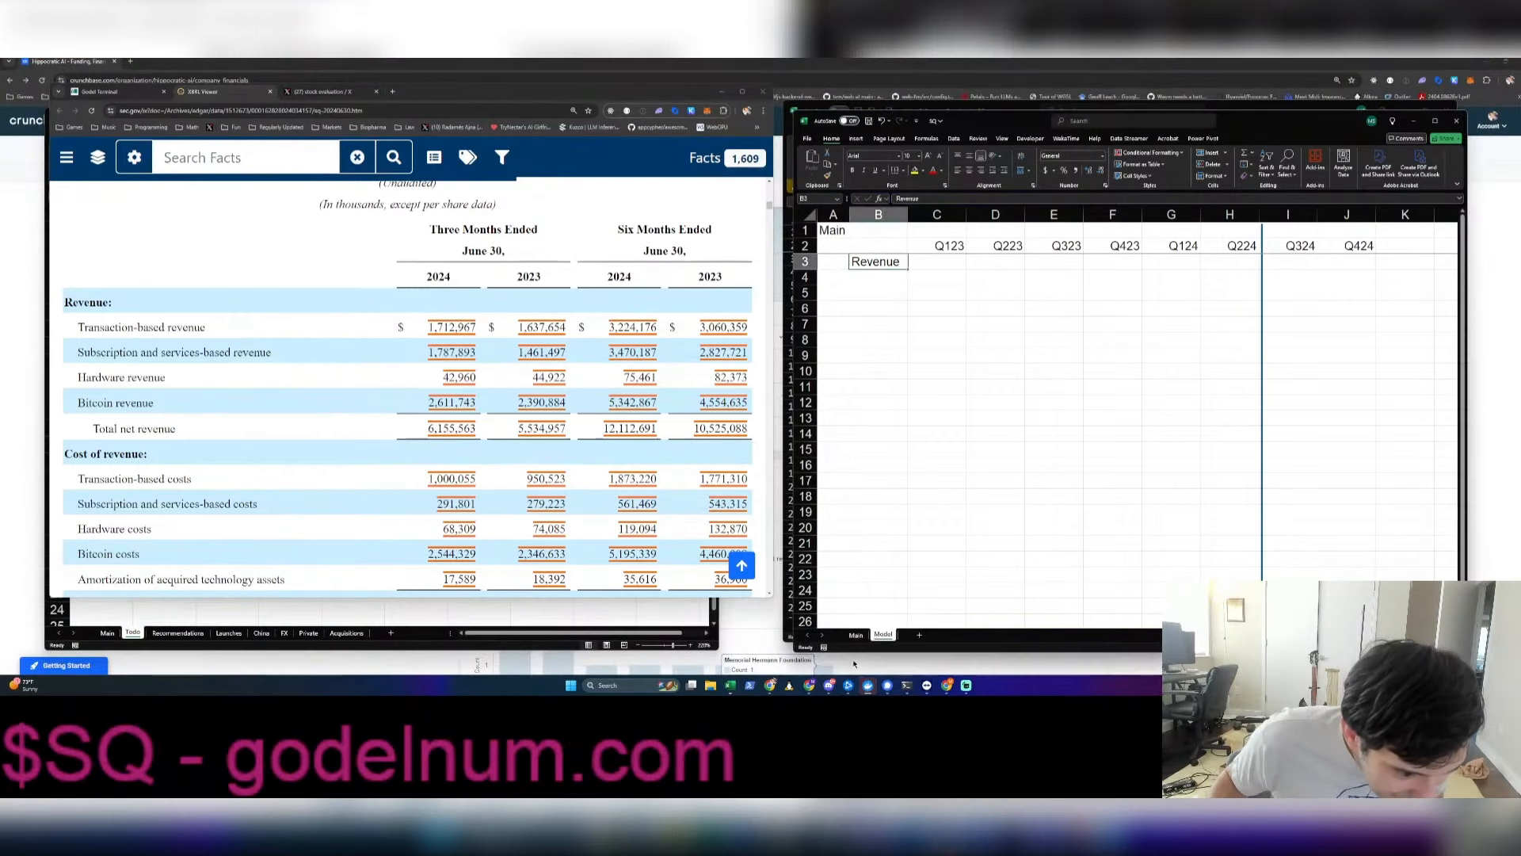
{"action": "left_click", "coordinate": [994, 370]}
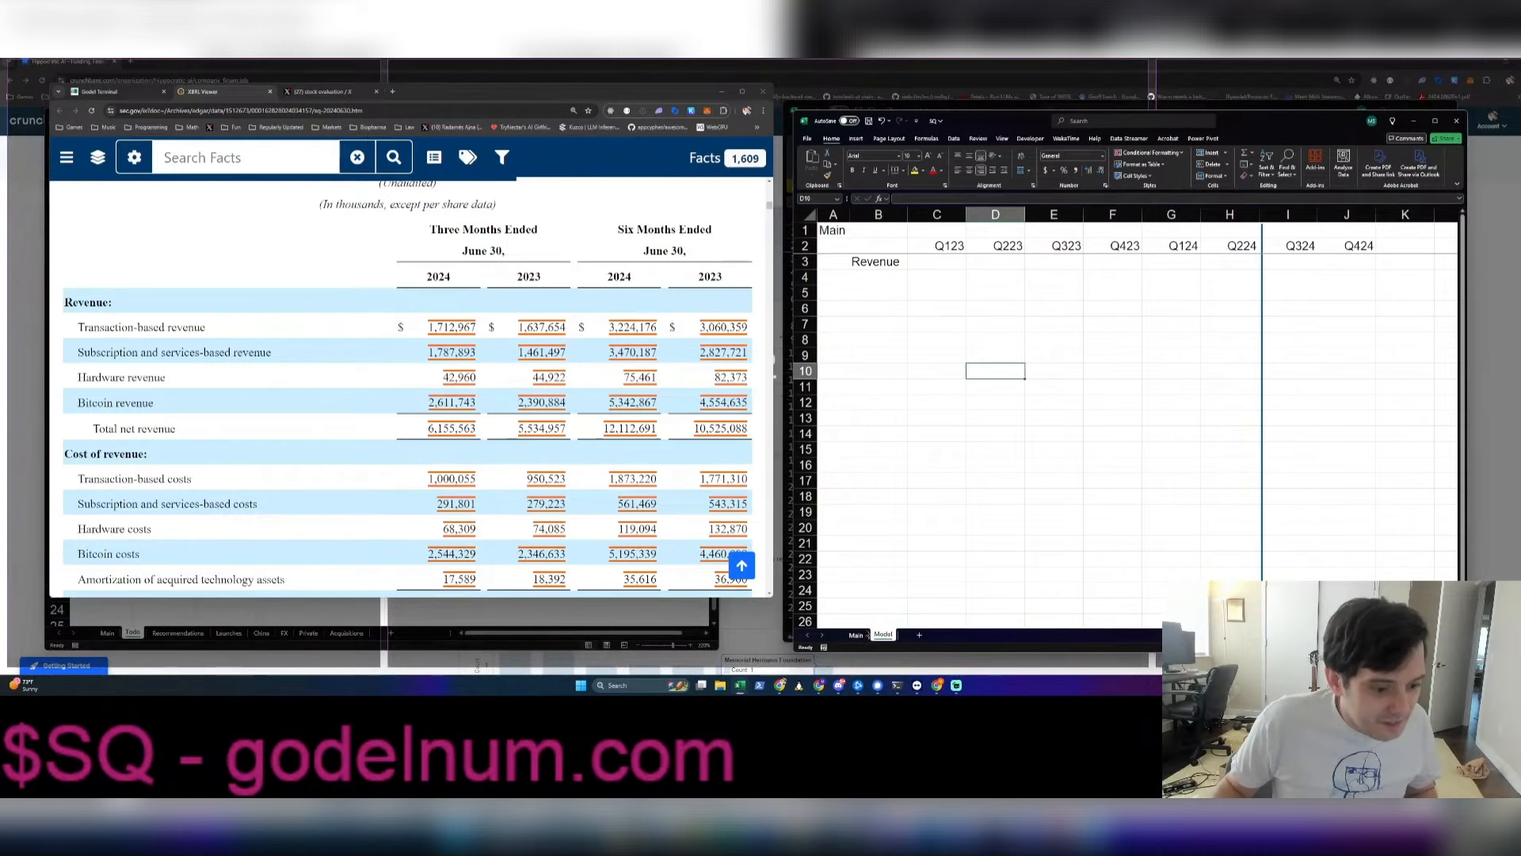
{"action": "left_click", "coordinate": [876, 260]}
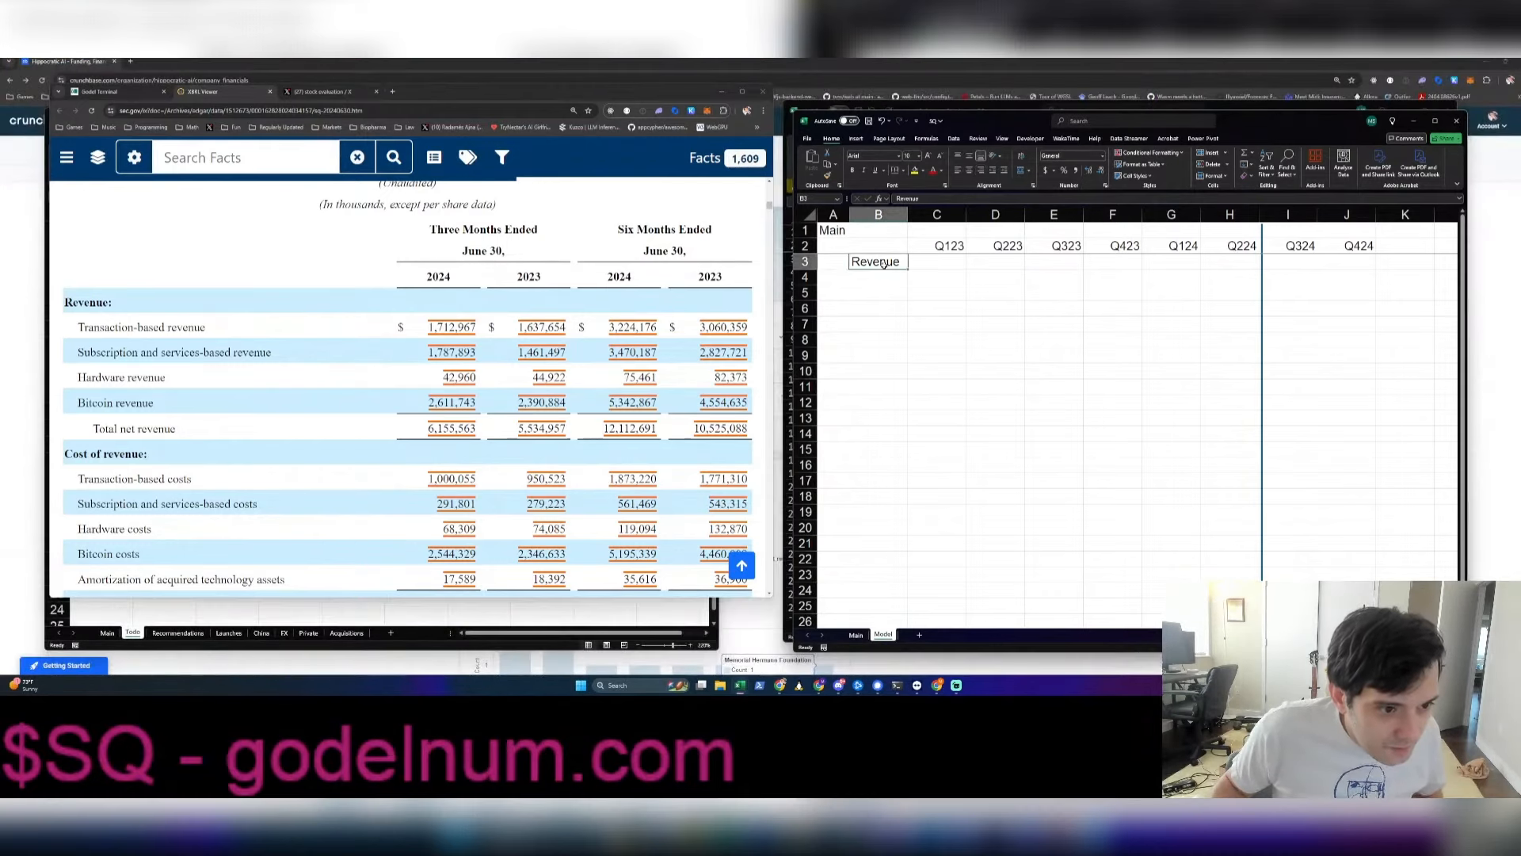